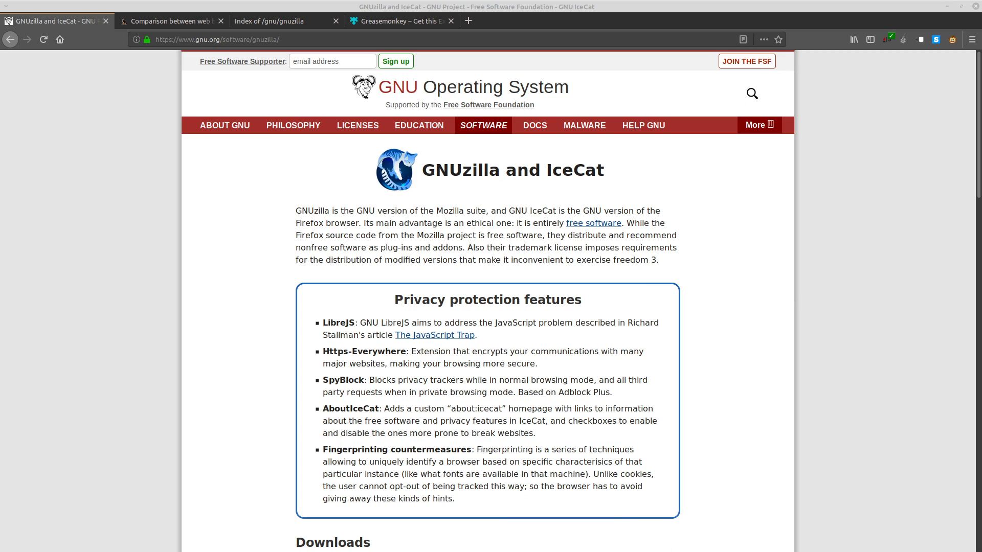
Open Spyware Watchdog's GNU IceCat review from the Top Tier list in the browser comparison article.
left_click(169, 20)
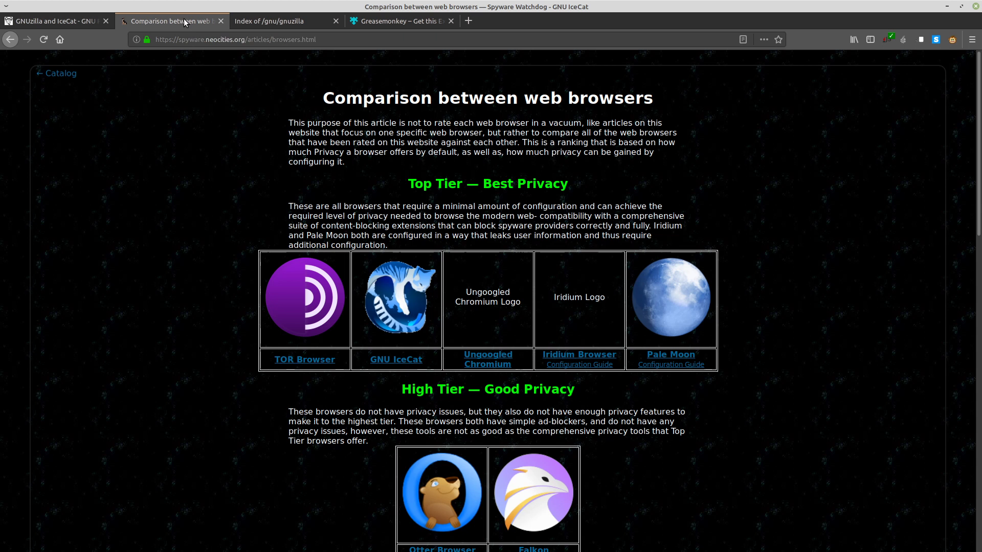
mouse_move(226, 63)
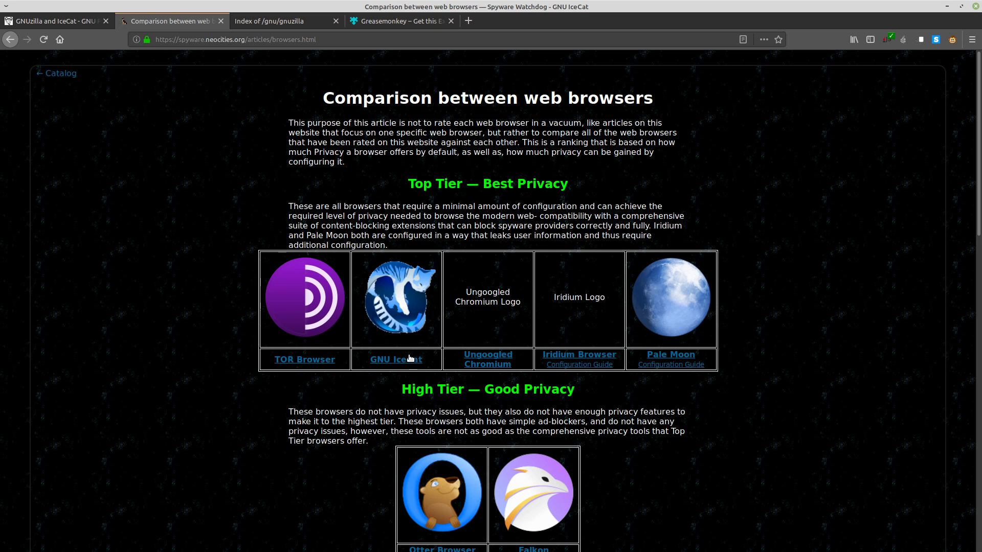
left_click(395, 360)
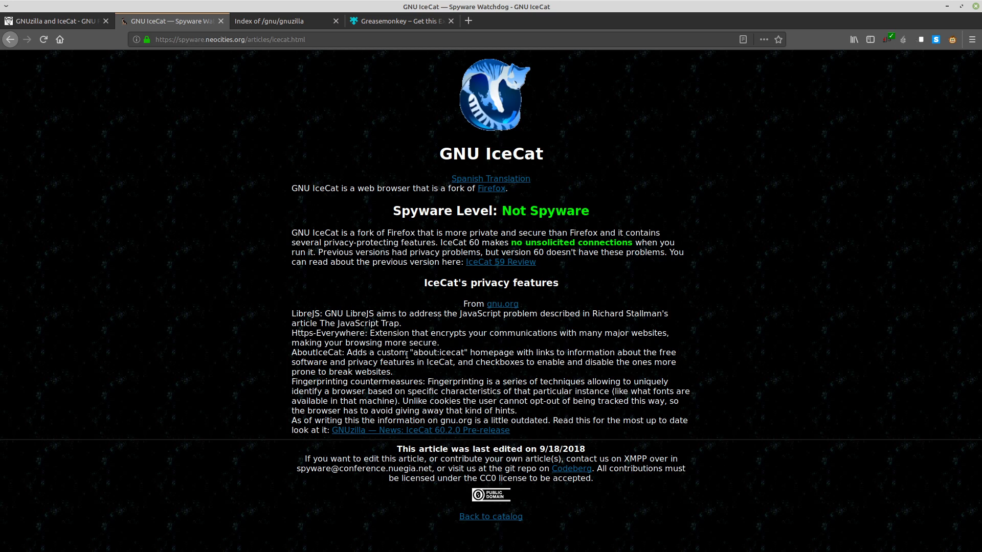
mouse_move(450, 331)
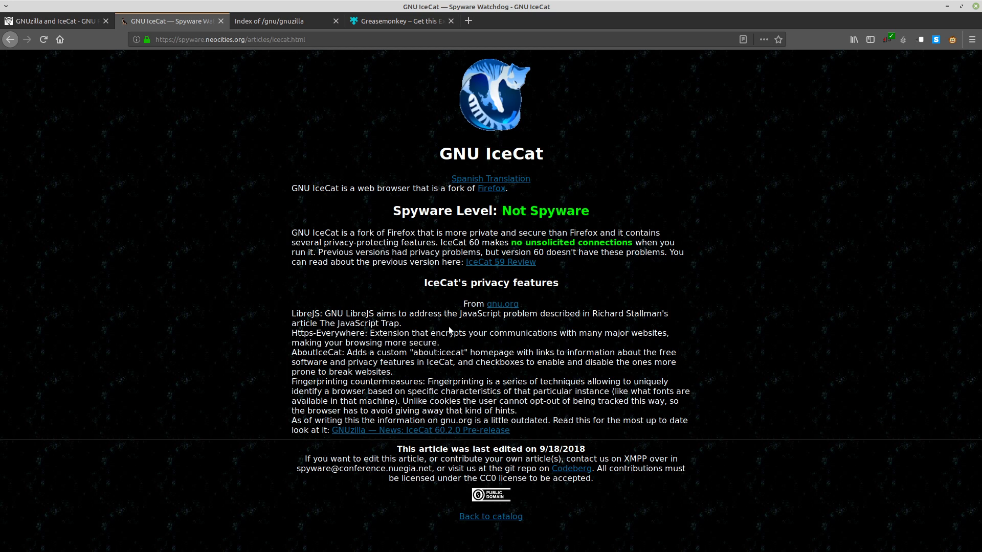
mouse_move(459, 311)
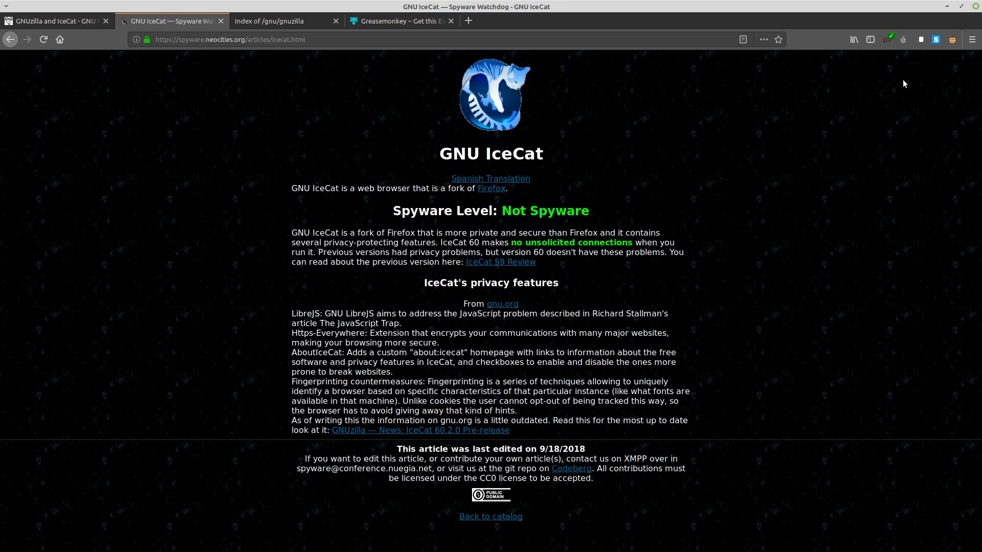
Check HTTPS Everywhere's status, then view the LibreJS script report for the review page.
left_click(934, 39)
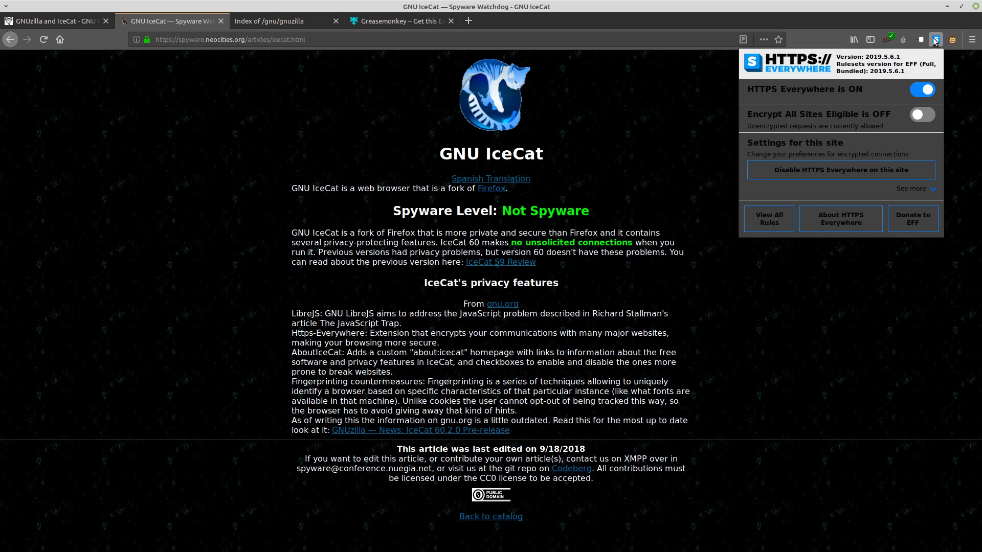
mouse_move(934, 39)
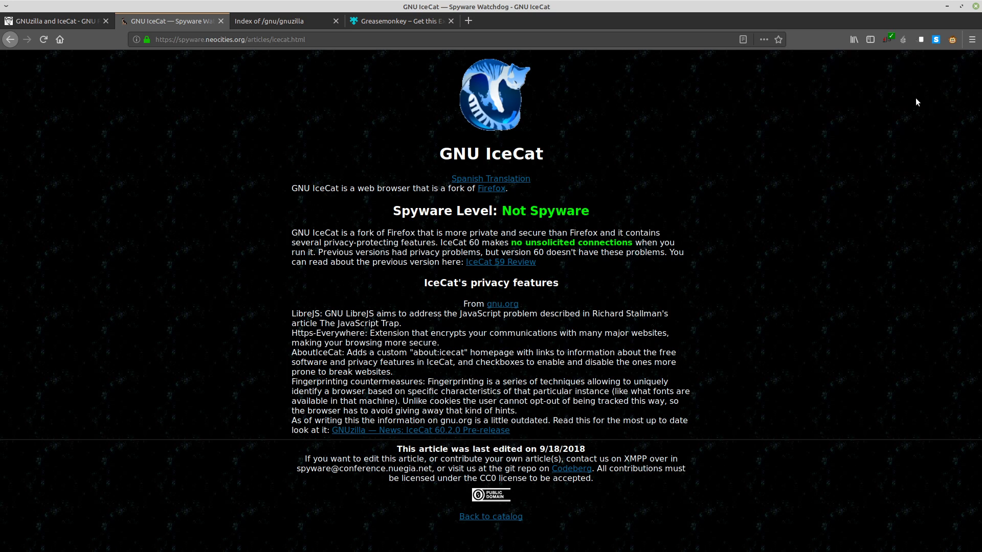
mouse_move(895, 122)
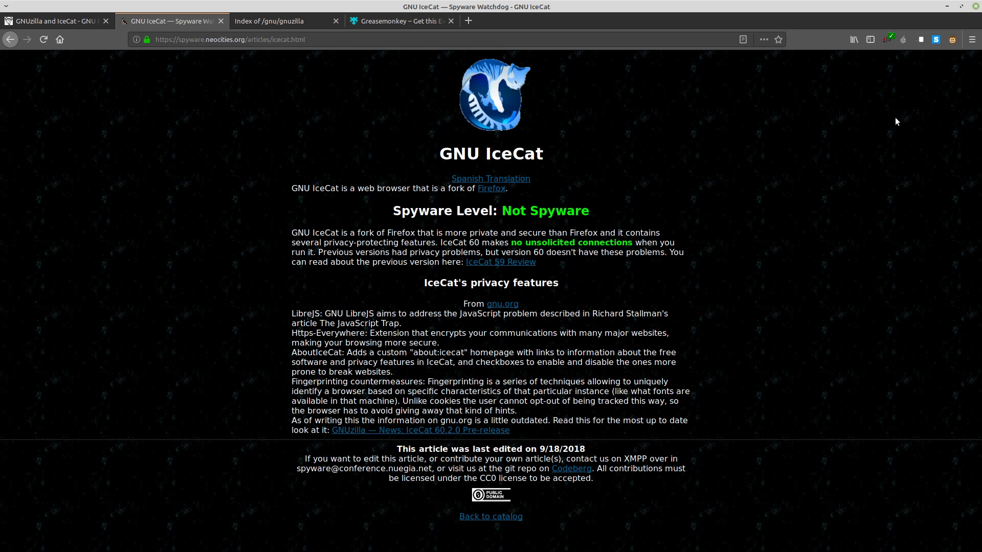
mouse_move(935, 74)
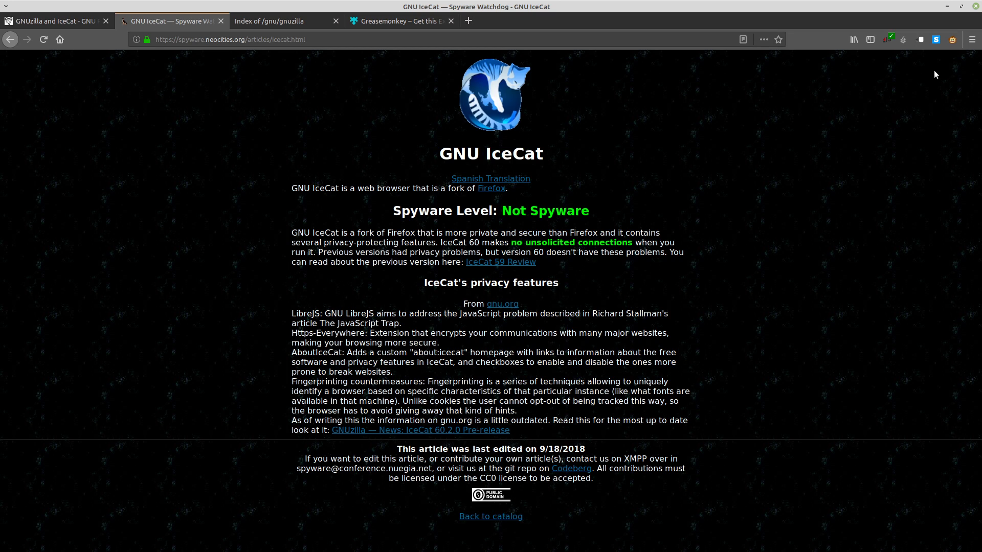
left_click(887, 40)
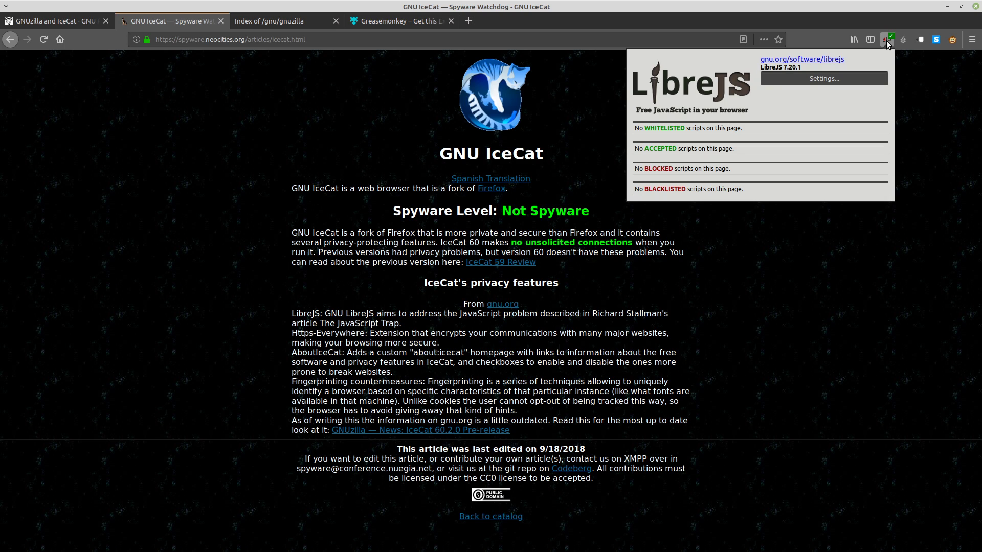
mouse_move(810, 87)
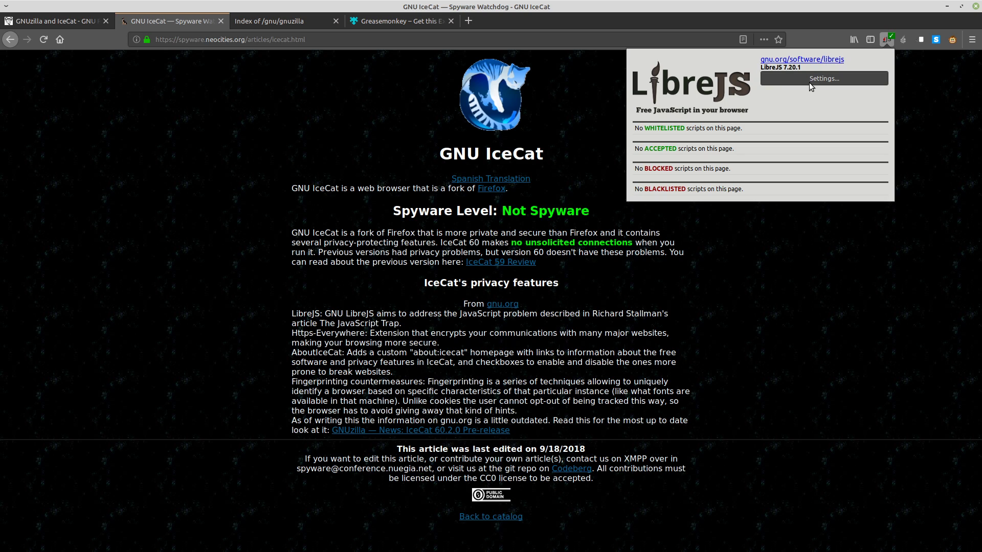
Dismiss the LibreJS panel by clicking on the review page.
left_click(787, 284)
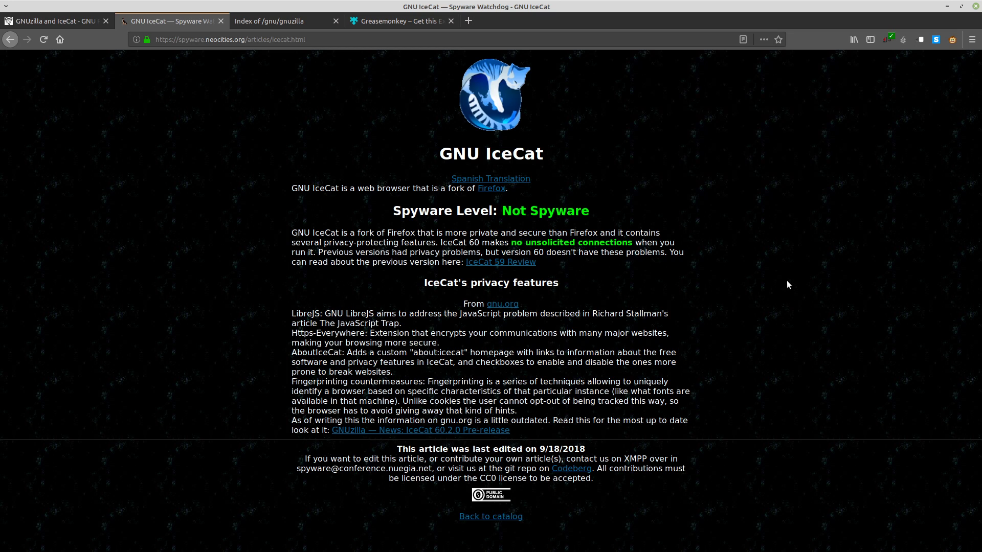
mouse_move(798, 259)
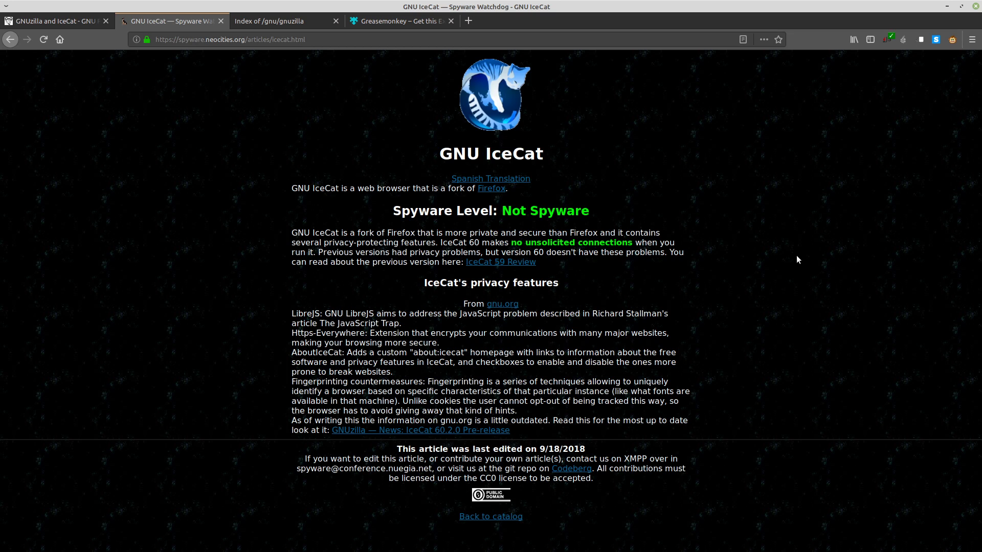
mouse_move(574, 127)
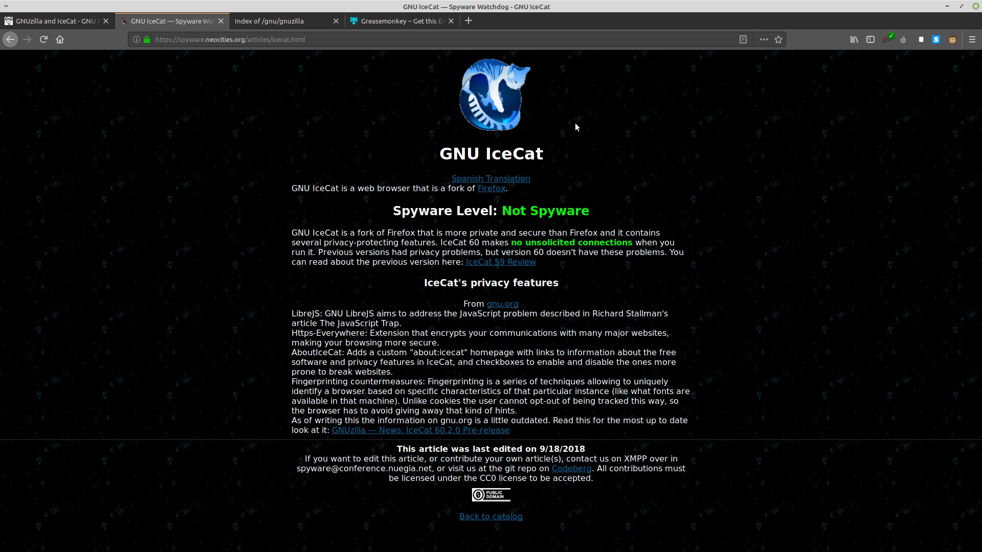
mouse_move(700, 92)
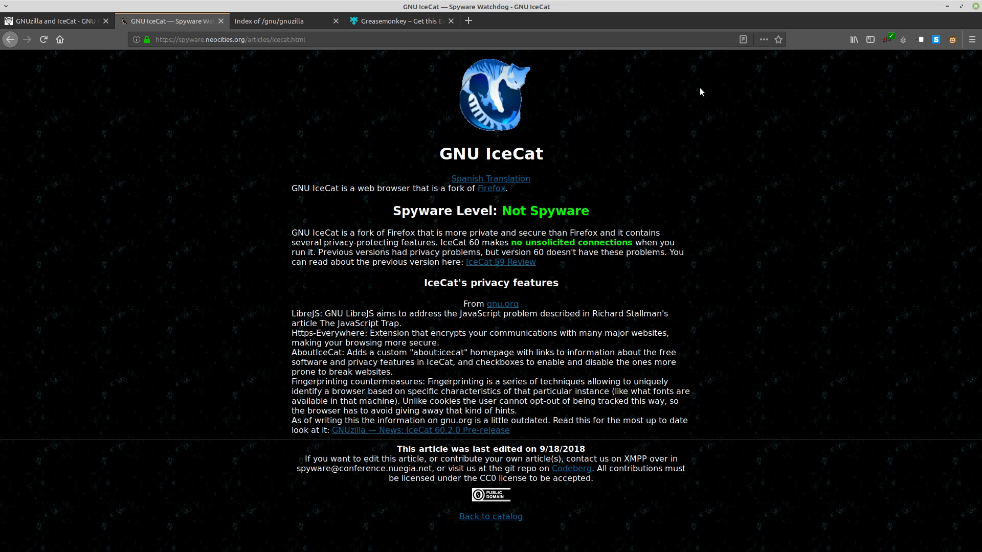
mouse_move(691, 88)
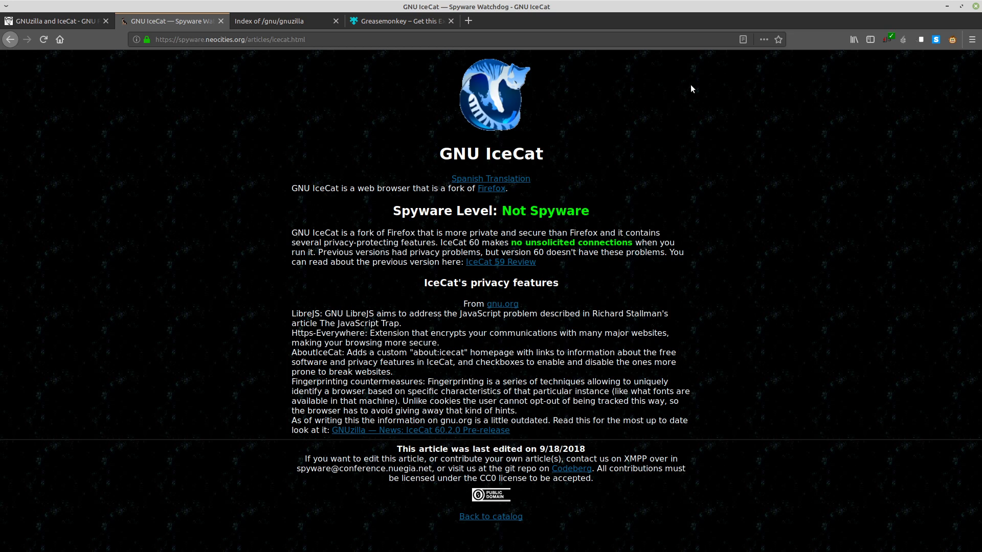
mouse_move(694, 86)
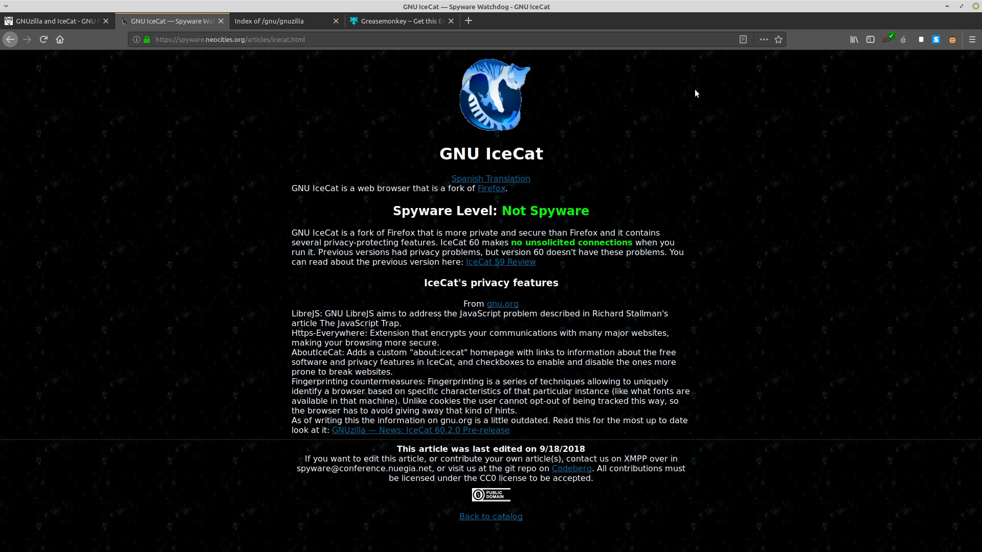
mouse_move(699, 85)
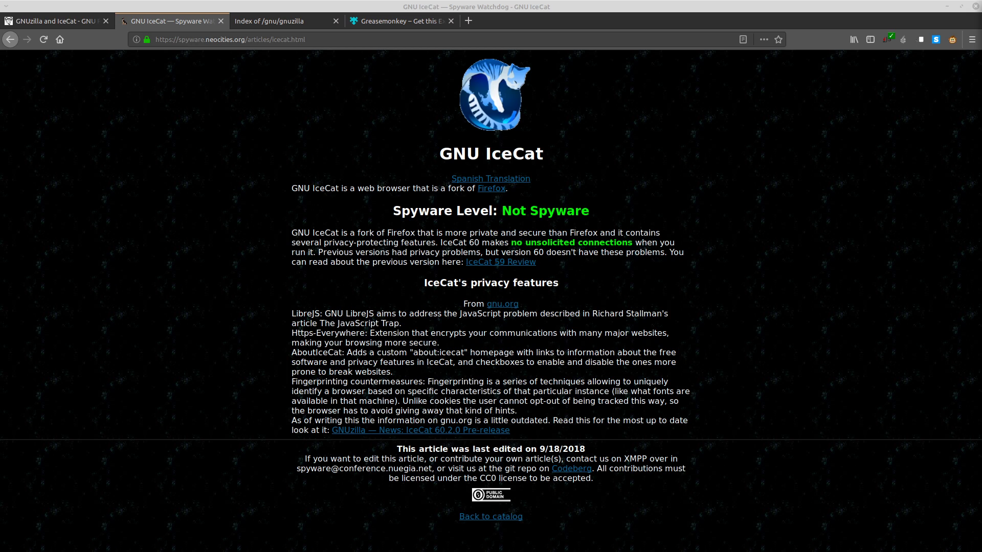
mouse_move(683, 124)
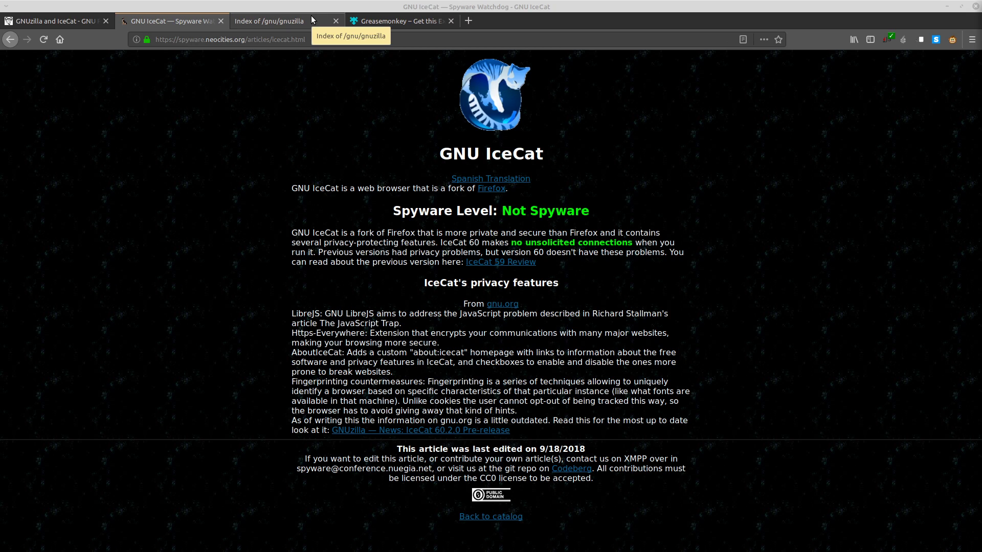
Show the Index of /gnu/gnuzilla listing, scrolled down to the 60.7.0/ folder.
left_click(269, 20)
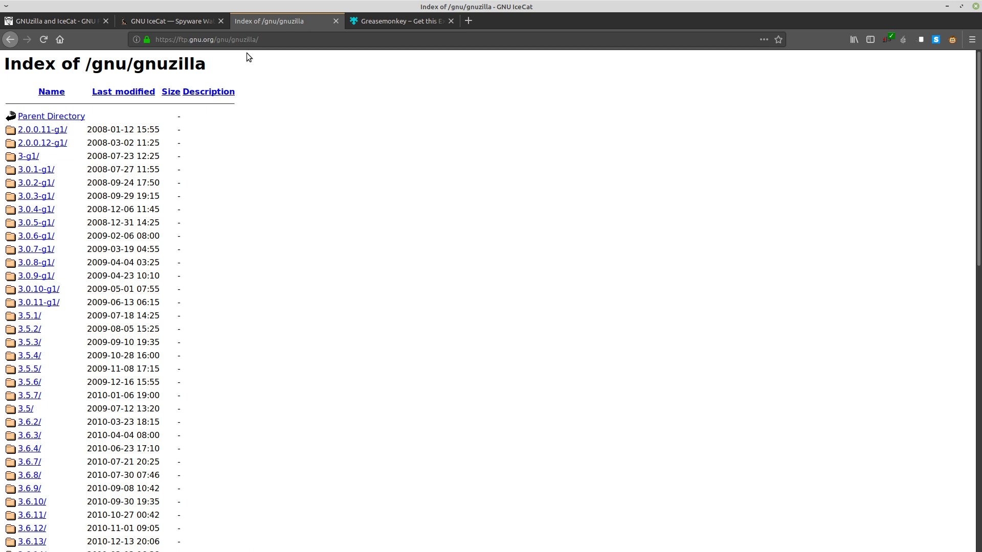
scroll("down", 3)
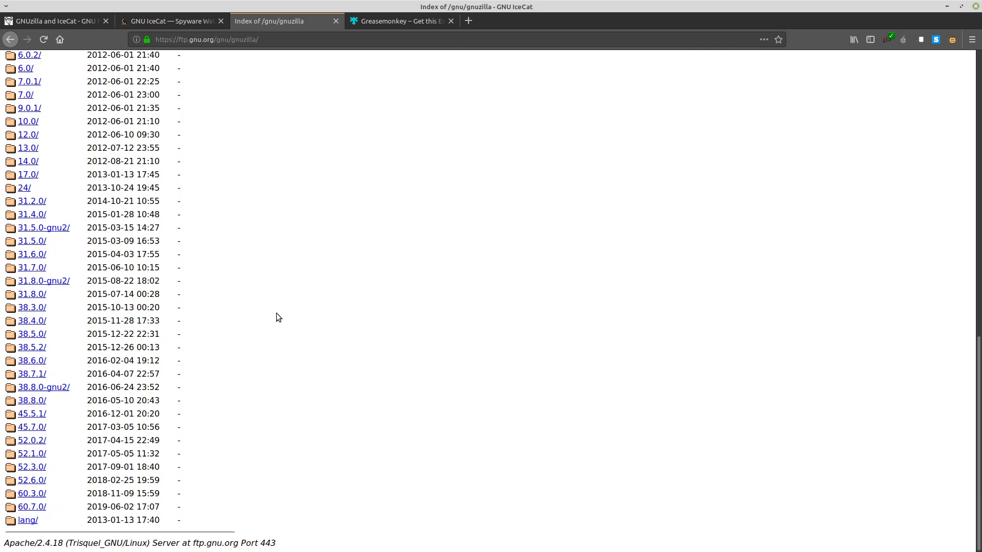
mouse_move(295, 313)
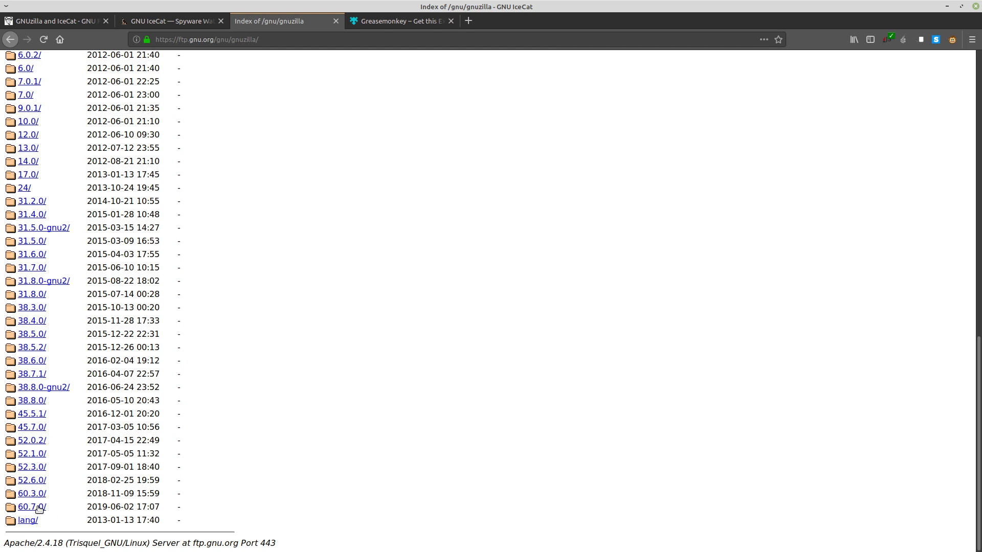
mouse_move(30, 506)
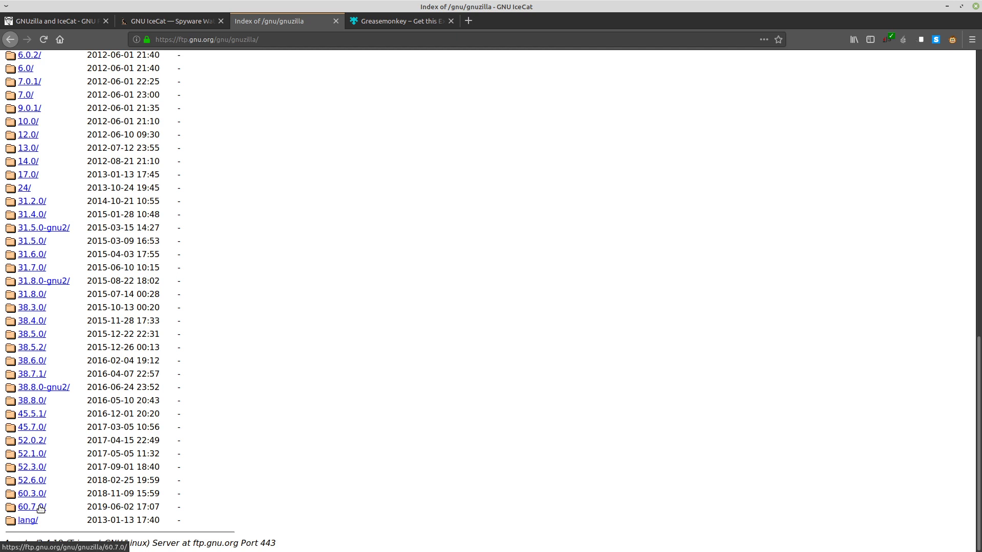
mouse_move(41, 514)
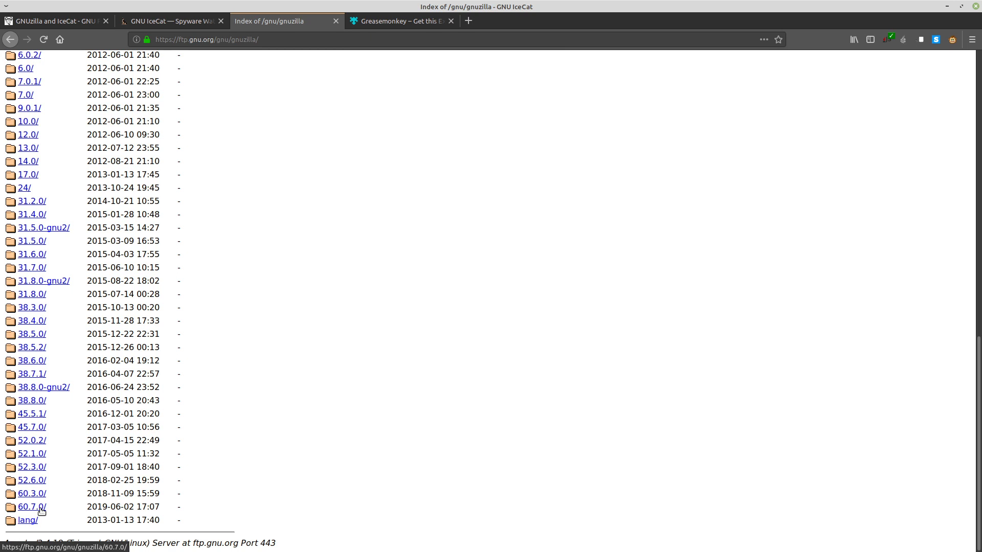
Download icecat-60.7.0.en-US.gnulinux-x86_64.tar.bz2 from the 60.7.0 folder, opening it with Archive Manager.
left_click(30, 506)
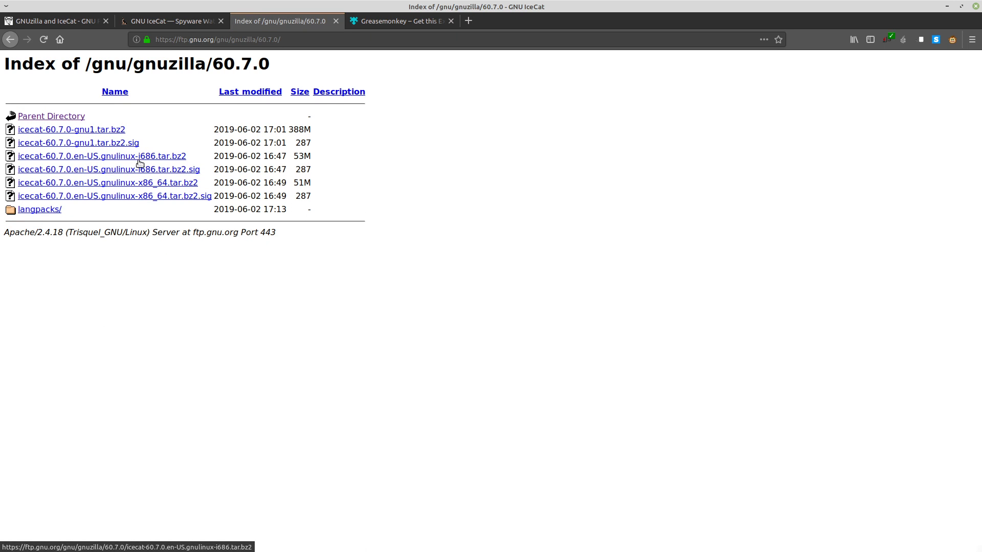
mouse_move(75, 182)
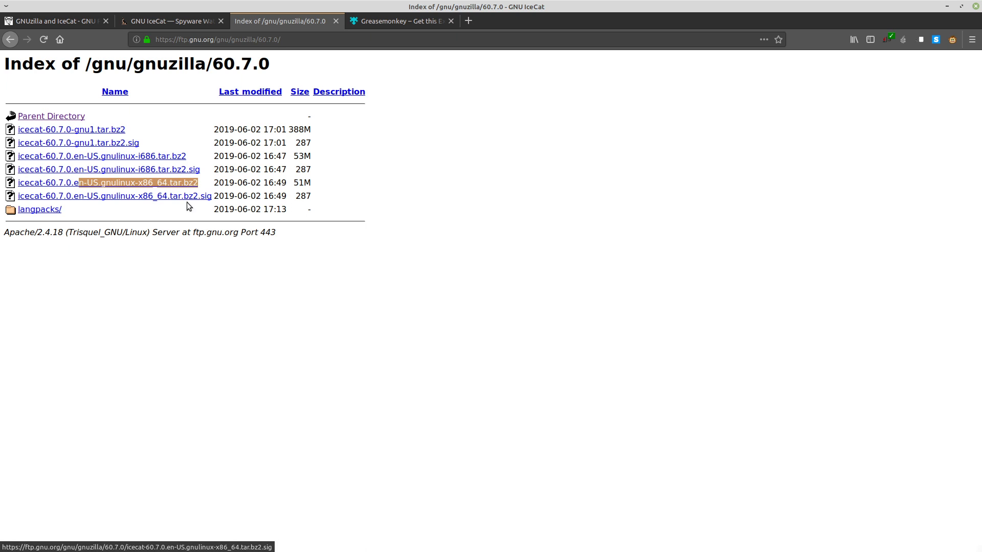
left_click(106, 182)
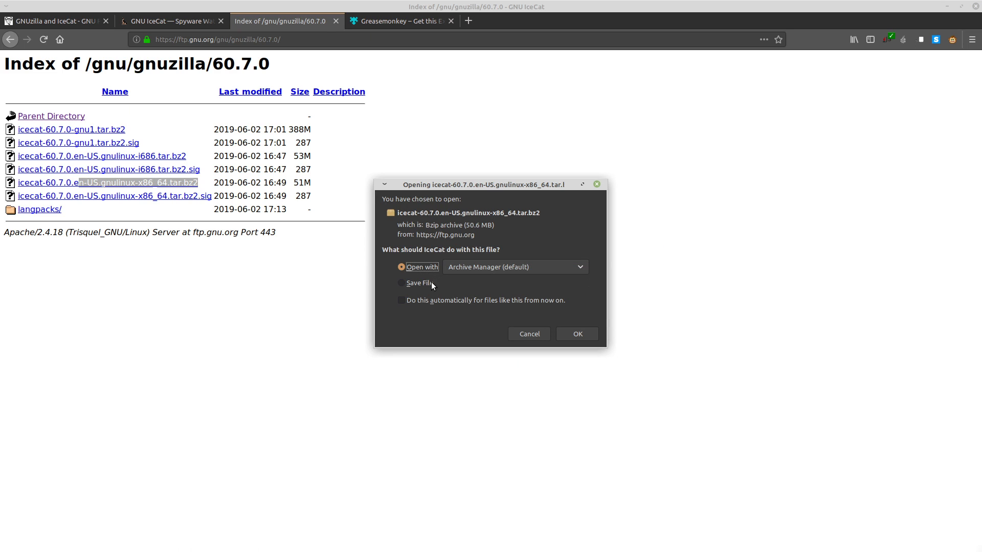
left_click(577, 334)
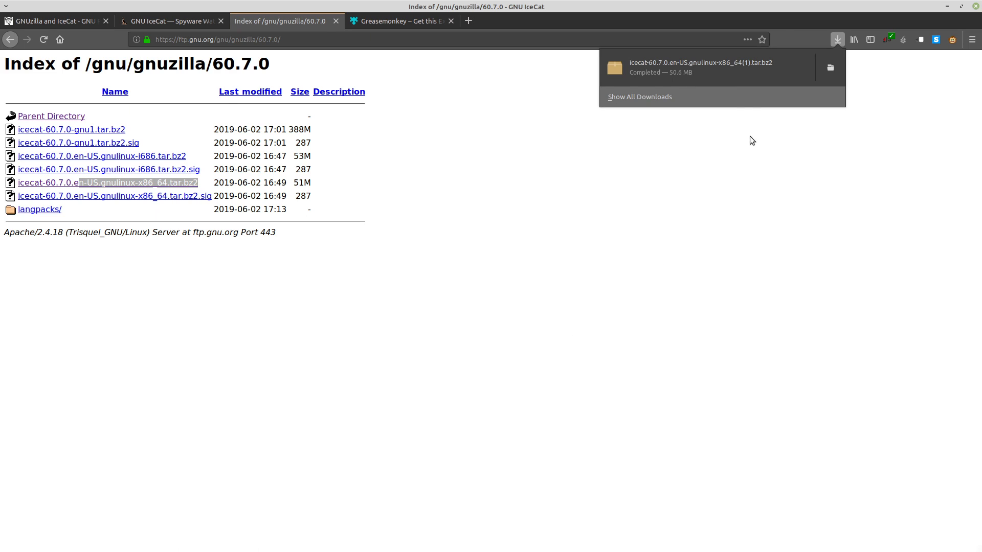
mouse_move(711, 104)
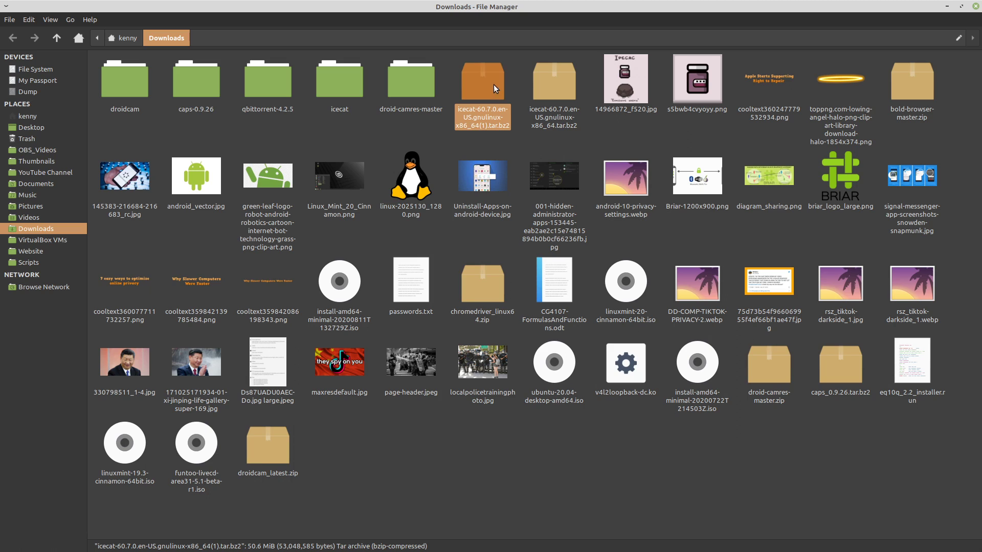
Extract the icecat folder from the tarball into Downloads, resolving the replace prompt, and close Archive Manager.
double_click(482, 81)
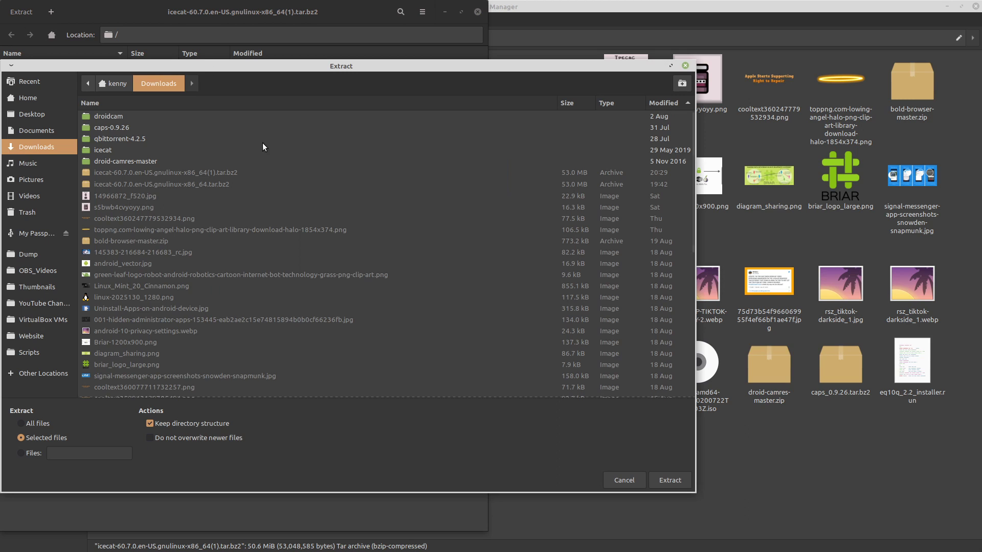
mouse_move(653, 460)
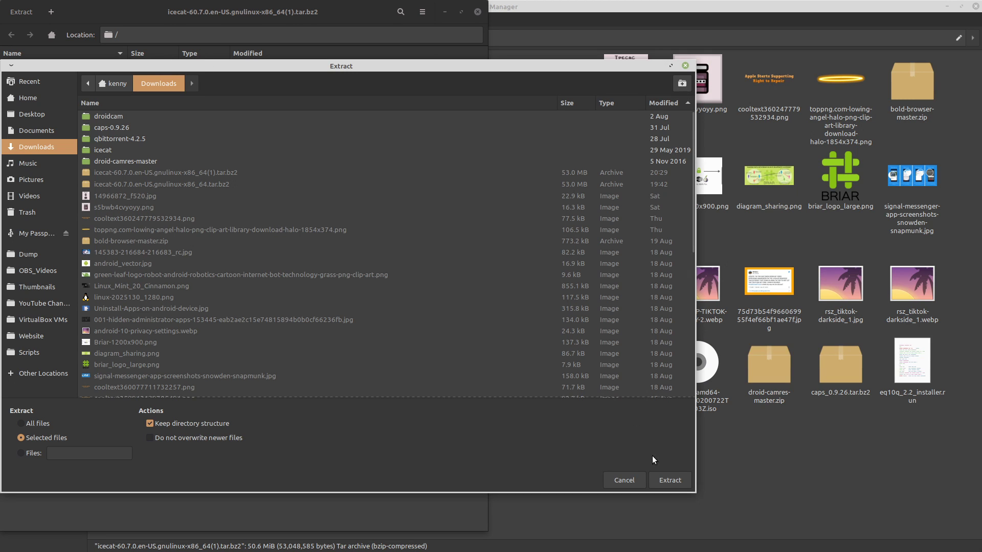
left_click(669, 480)
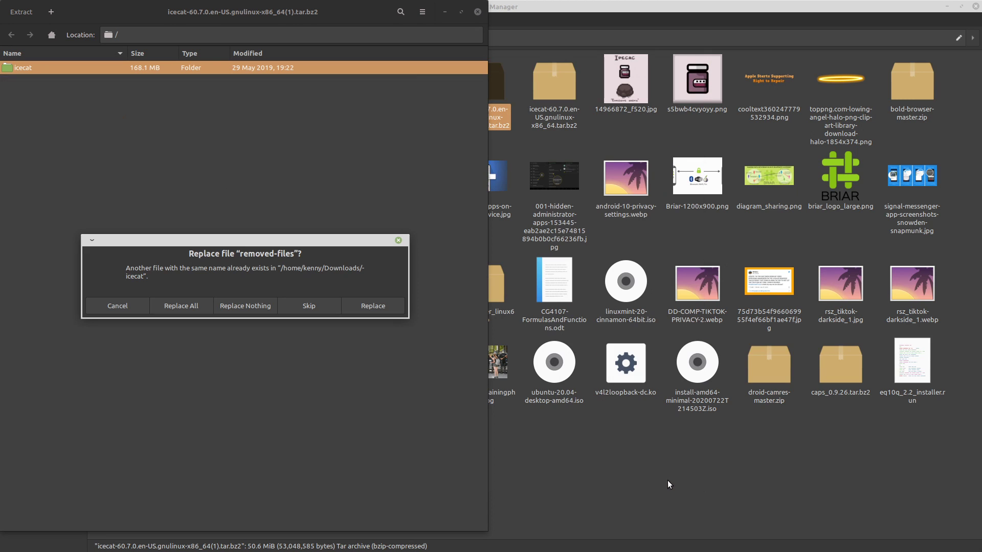
mouse_move(228, 320)
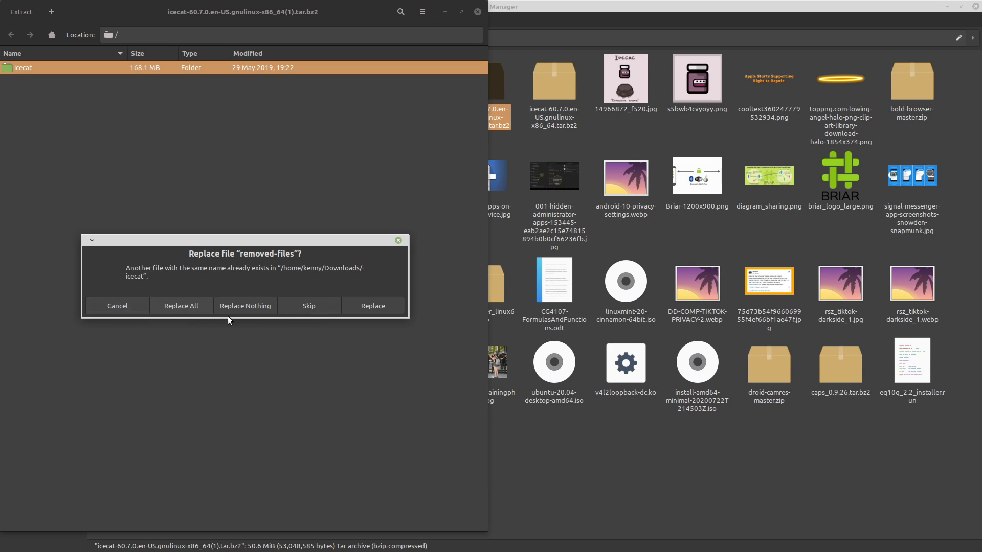
left_click(181, 306)
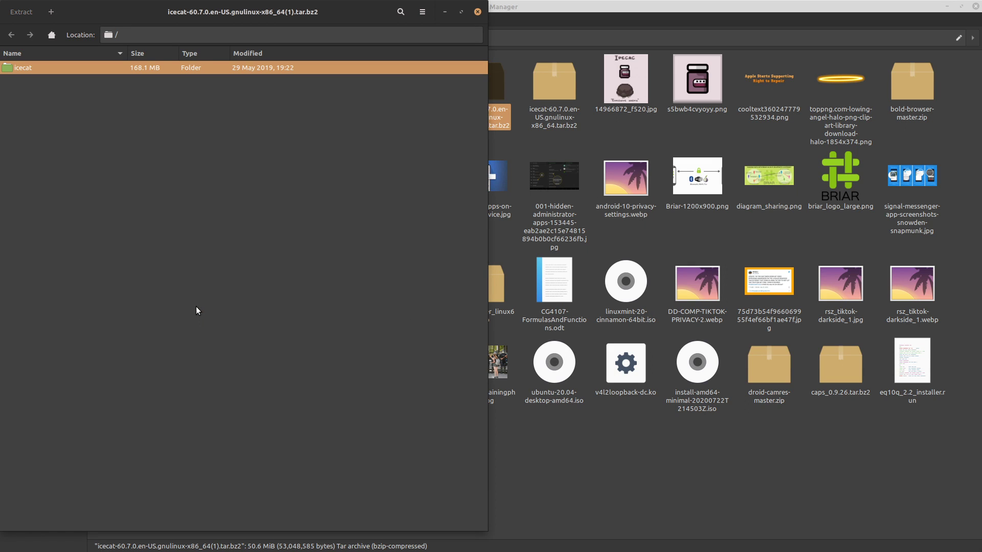
left_click(21, 12)
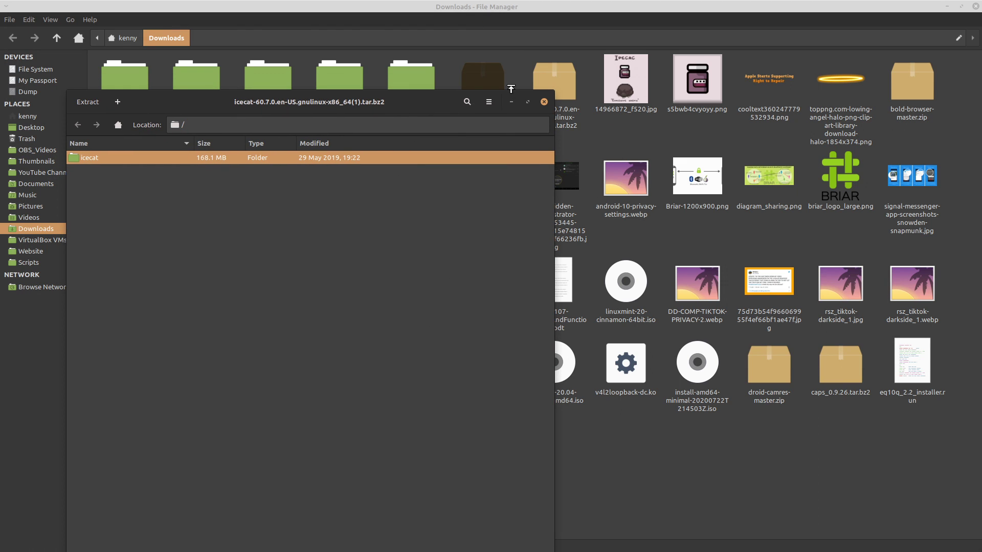
left_click(543, 101)
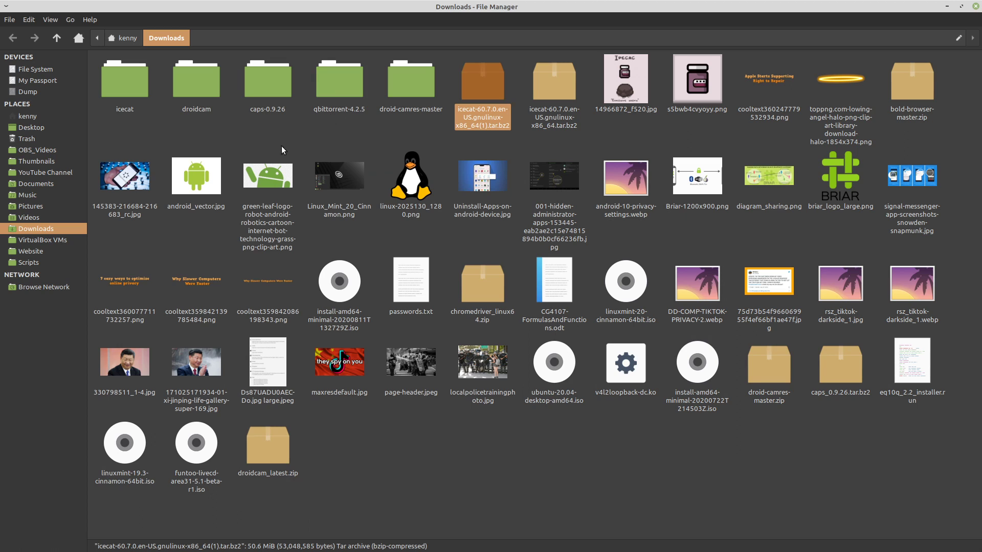
mouse_move(326, 134)
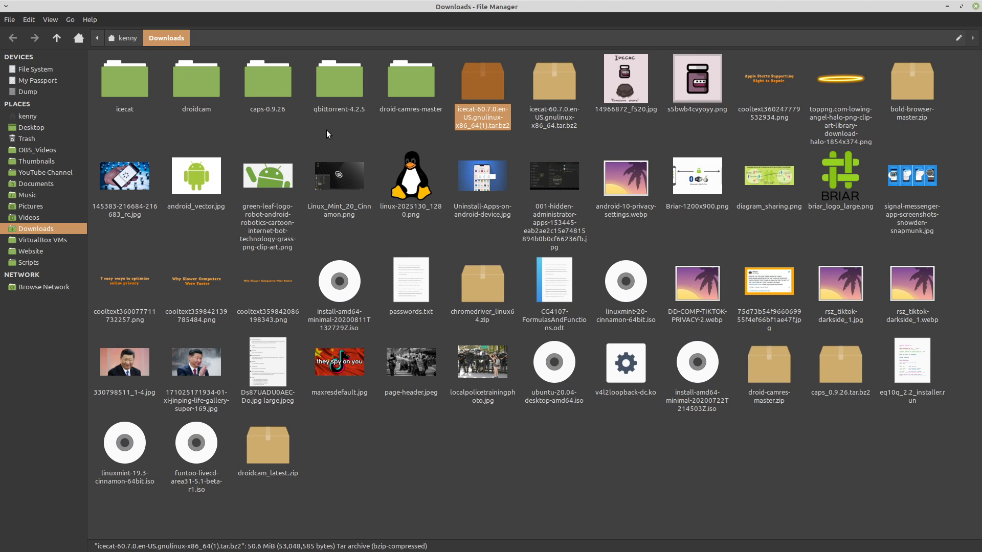
Open the extracted icecat folder in Downloads and right-click empty space inside it.
double_click(123, 82)
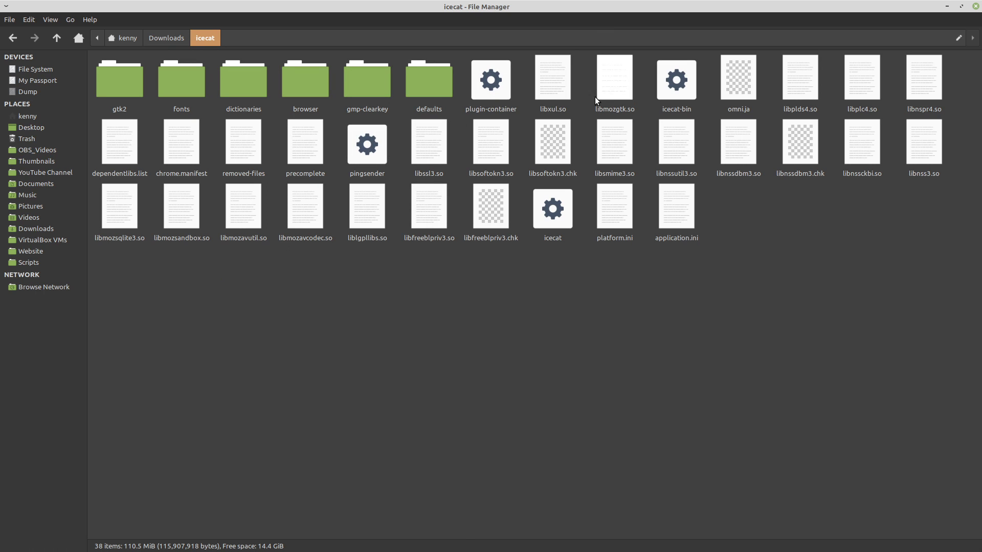
mouse_move(675, 81)
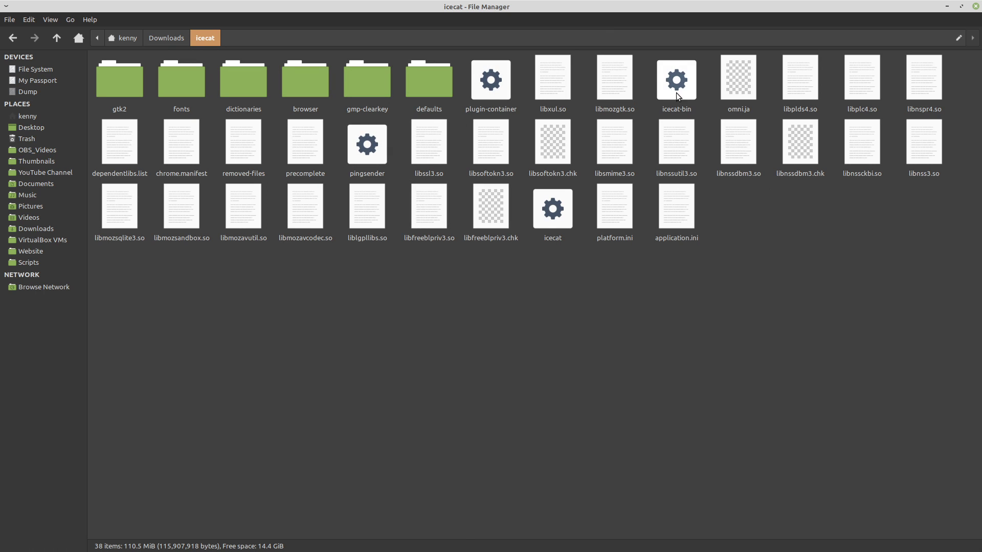
mouse_move(668, 93)
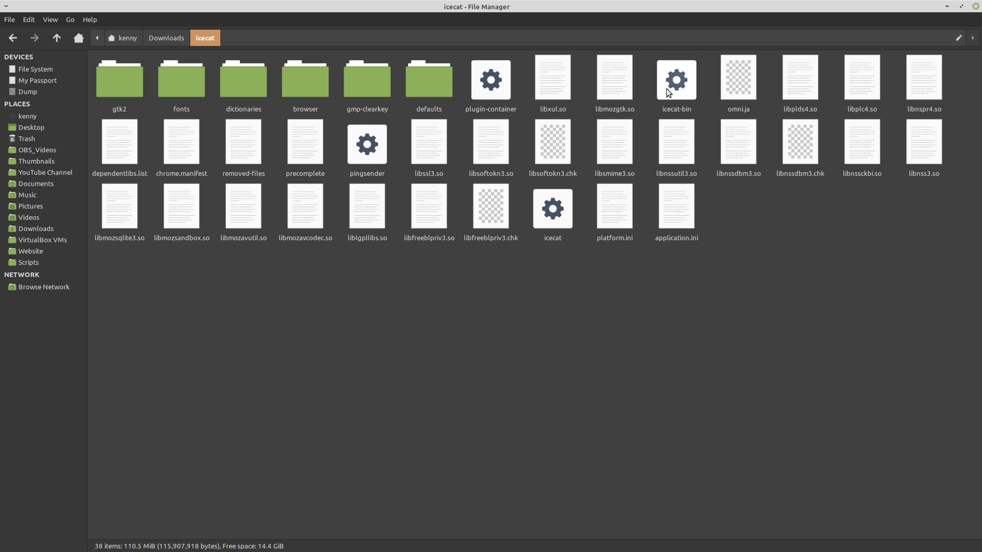
left_click(675, 80)
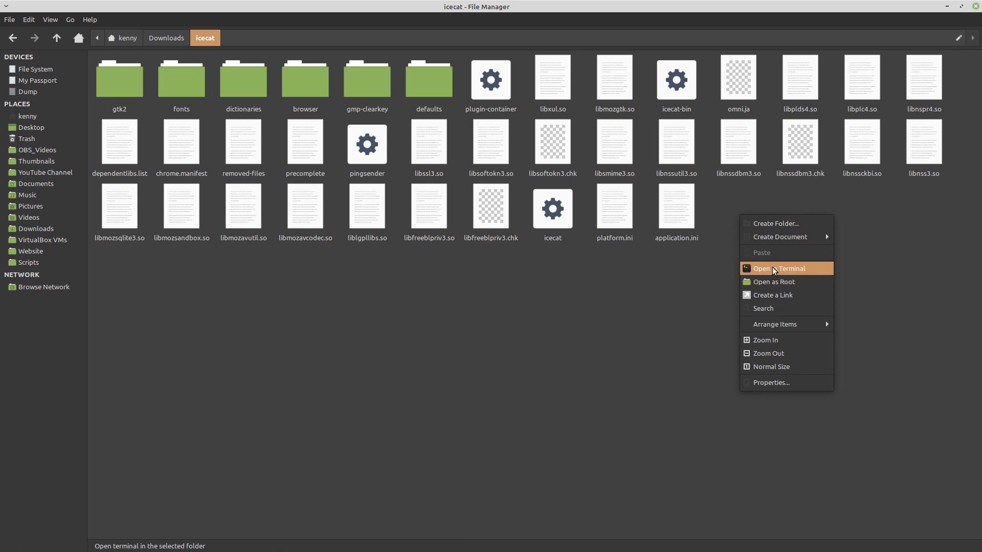
Run chmod +x icecat-bin in a terminal opened inside the icecat folder.
left_click(778, 268)
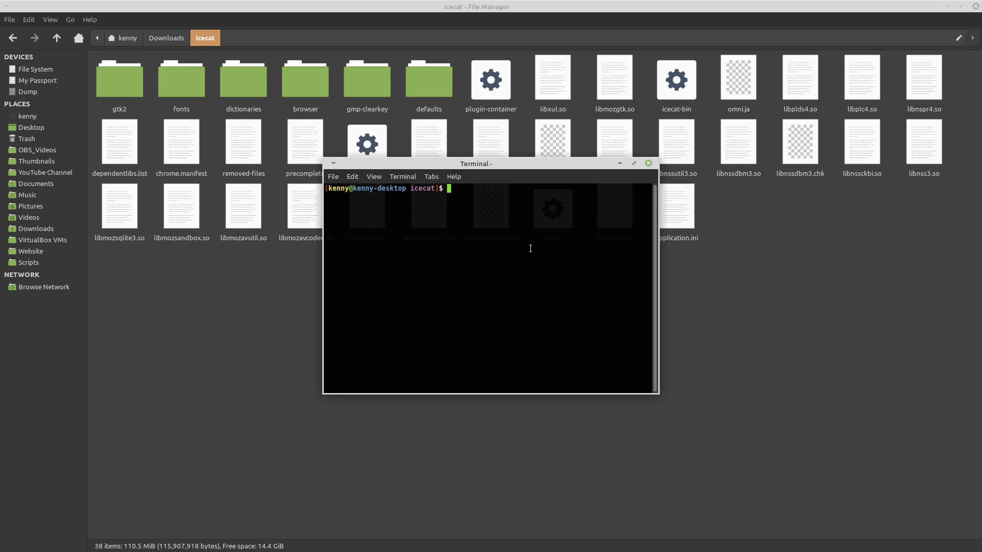
type("chmod +x")
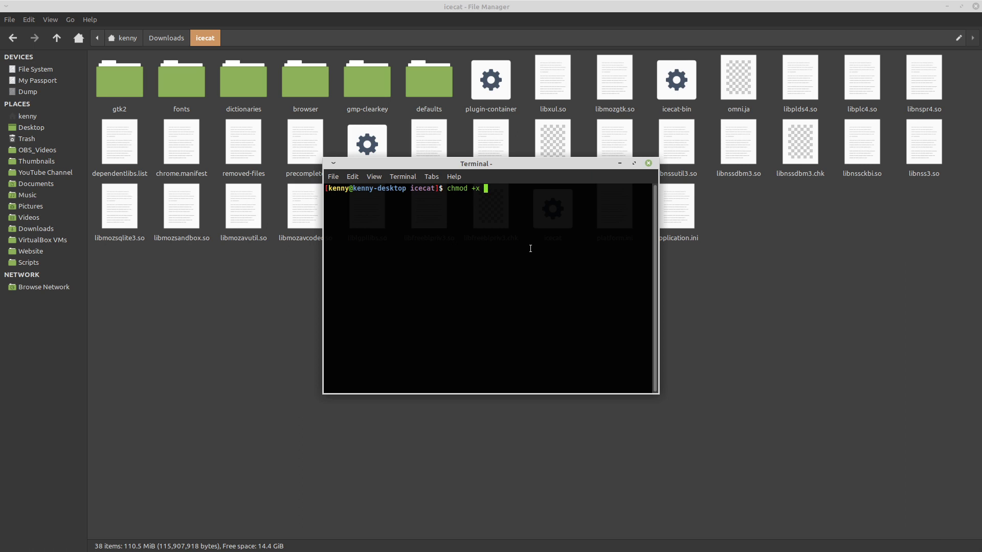
type("icecat-b")
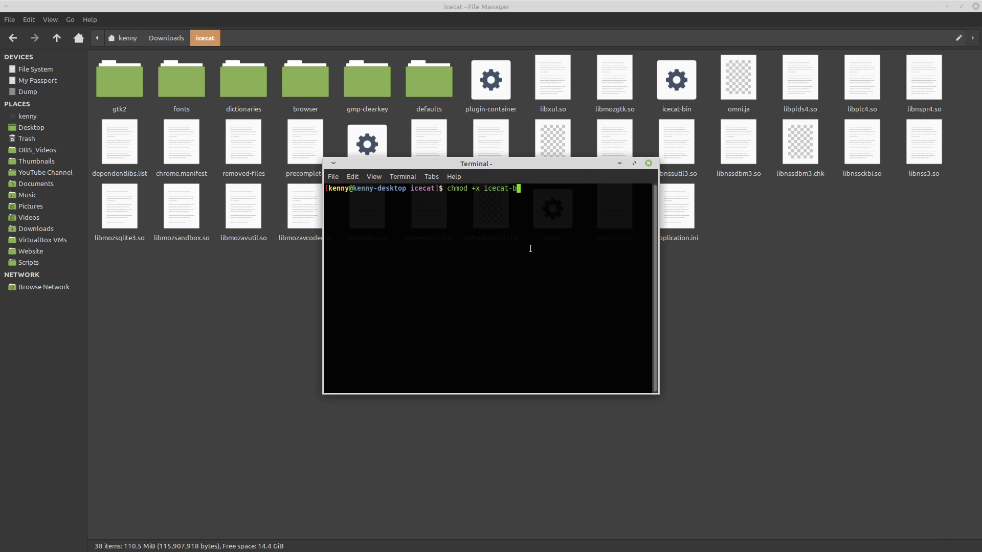
type("in")
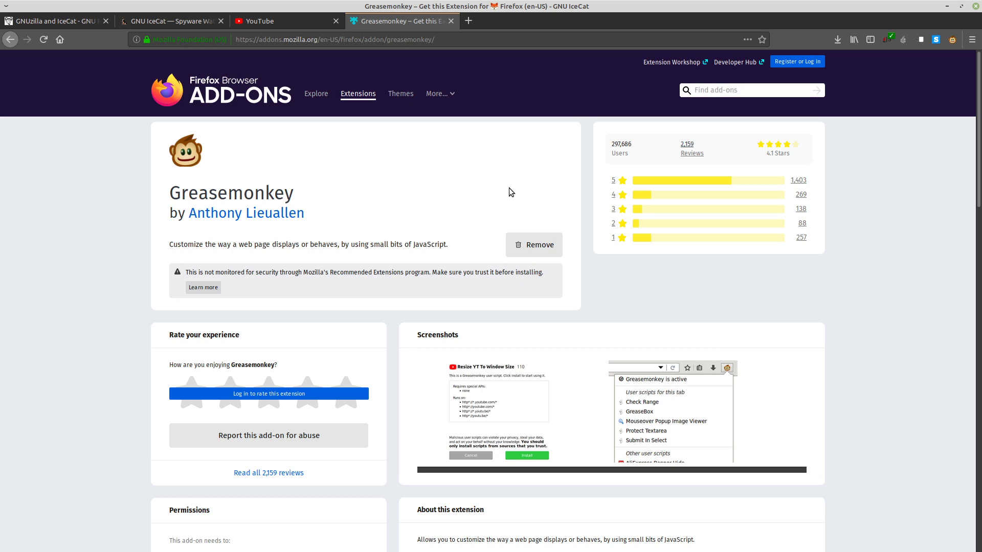
mouse_move(533, 189)
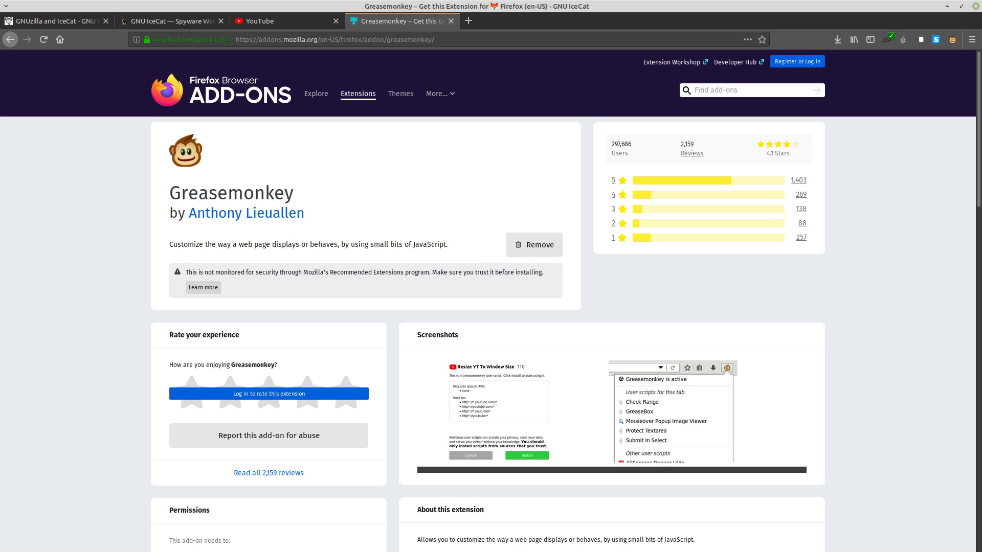
mouse_move(243, 188)
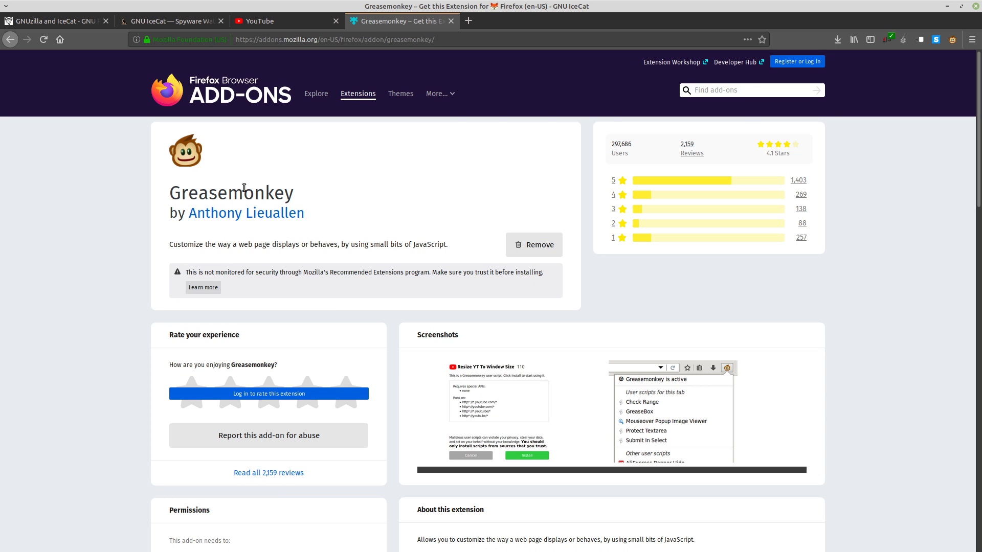
Switch from the Greasemonkey add-on tab to the YouTube tab.
left_click(284, 20)
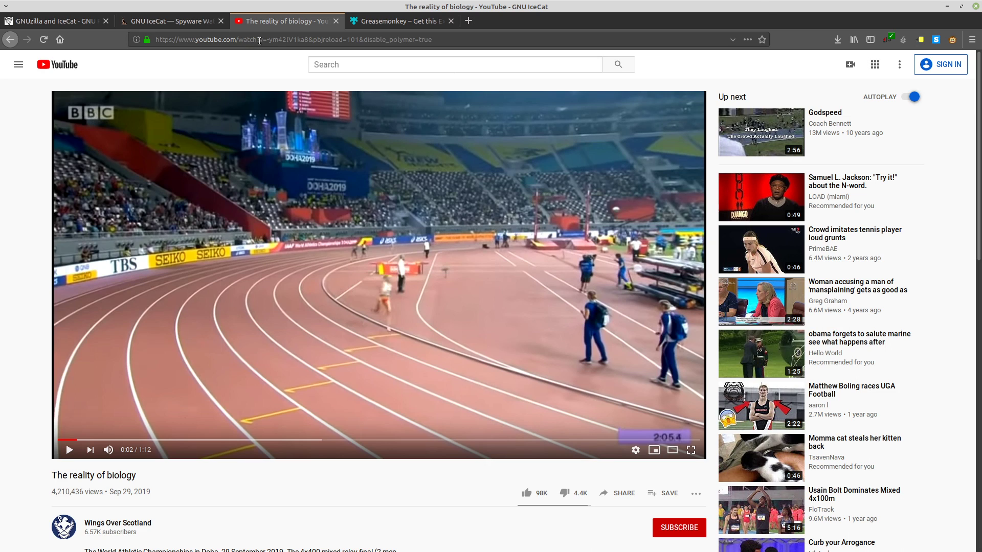
Return from 'The reality of biology' video to the YouTube home page via the logo.
left_click(56, 64)
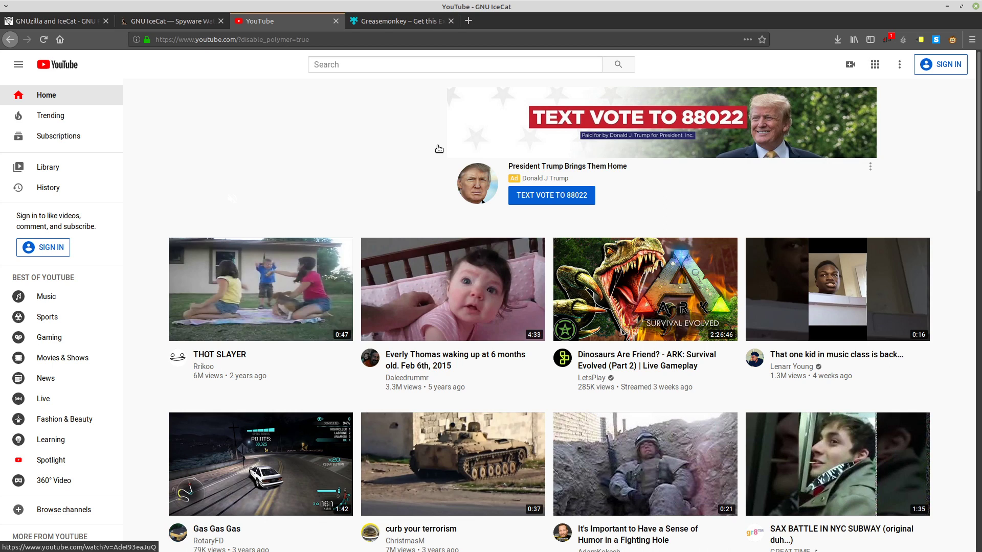
mouse_move(789, 140)
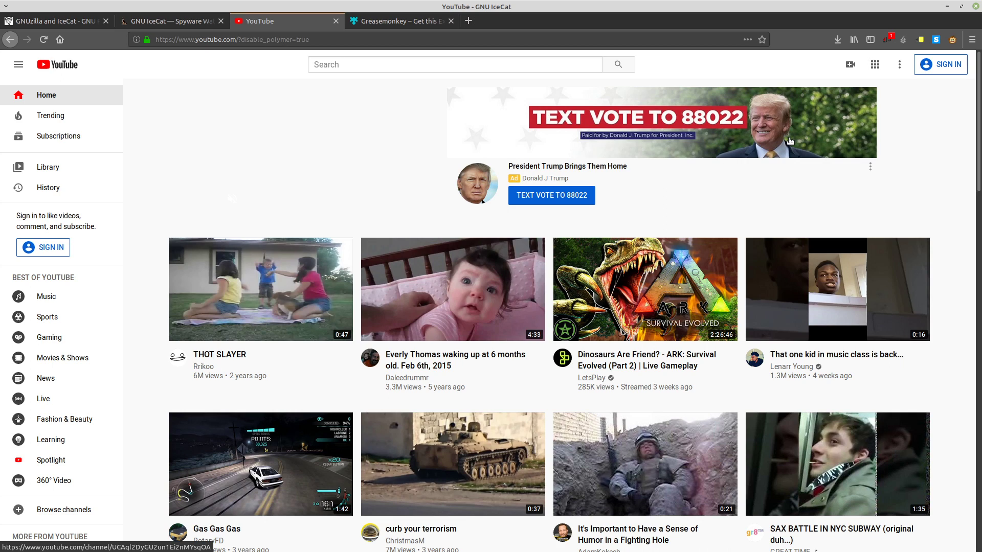
mouse_move(366, 59)
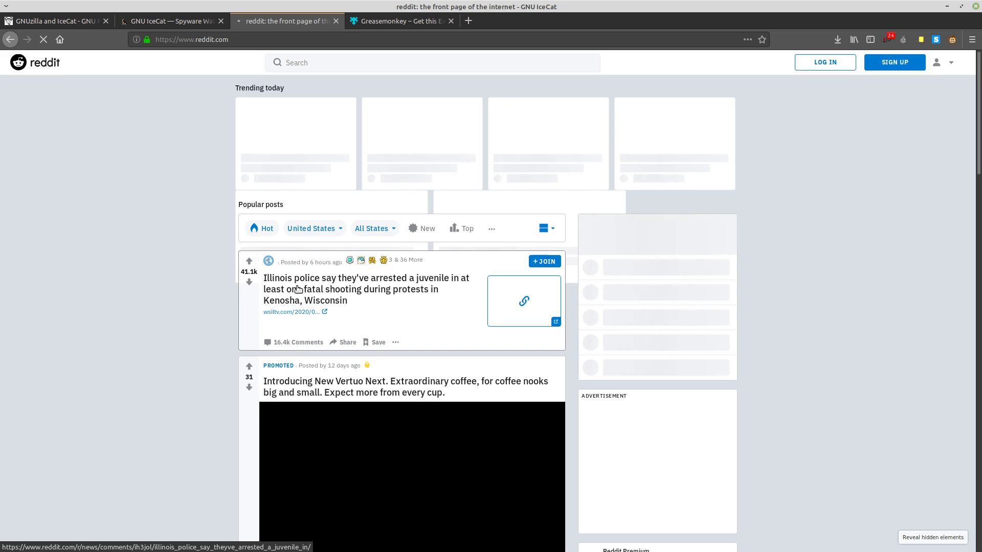
Scroll down through the popular posts on Reddit's front page.
scroll("down", 3)
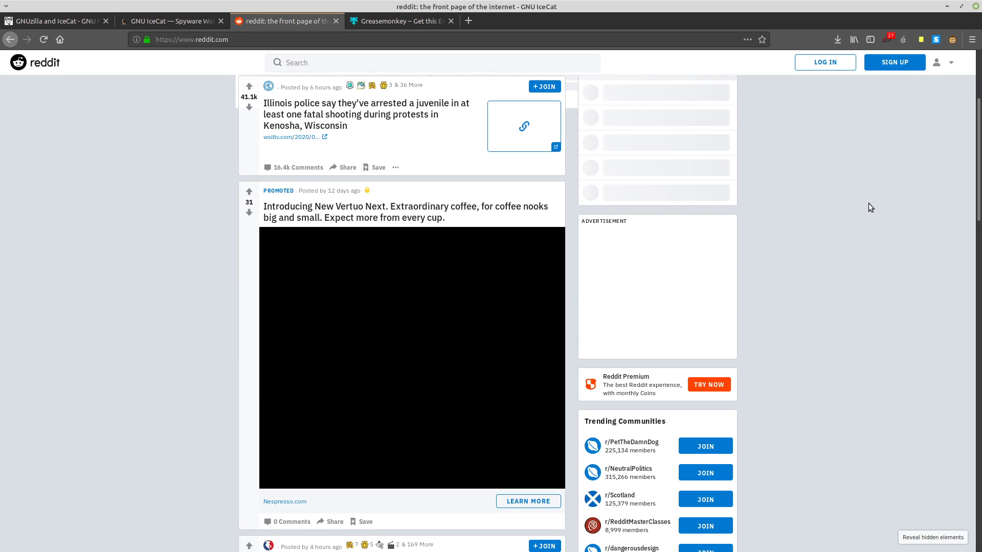
scroll("down", 3)
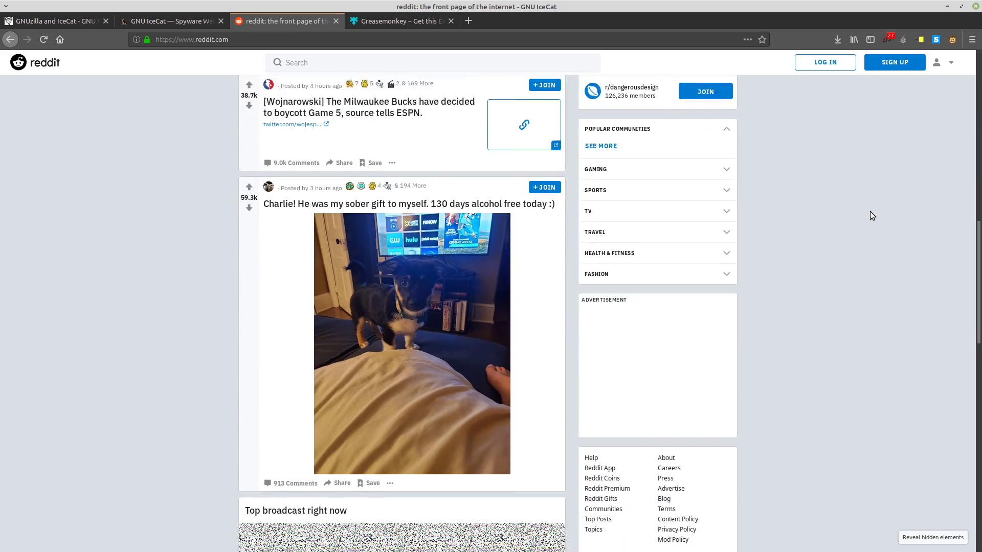
scroll("down", 3)
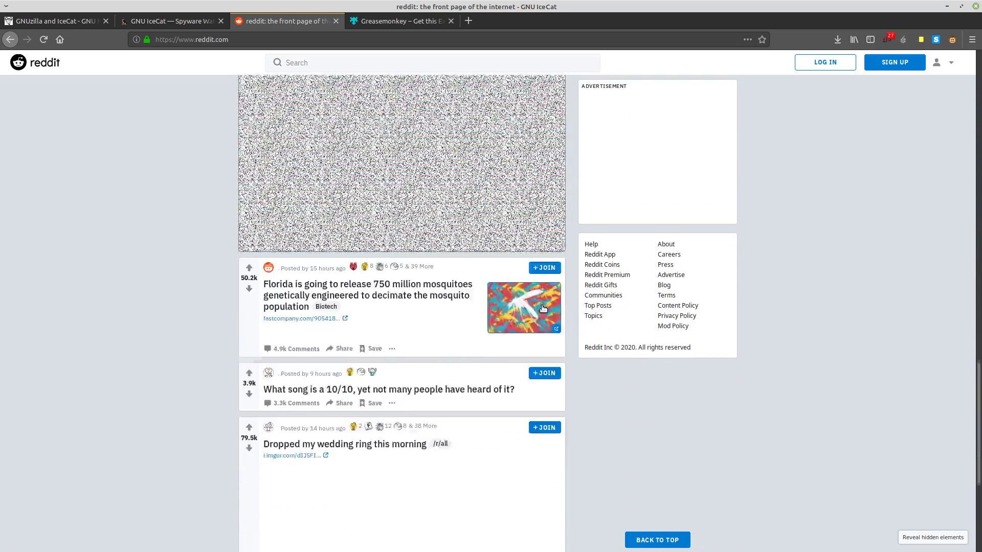
scroll("down", 3)
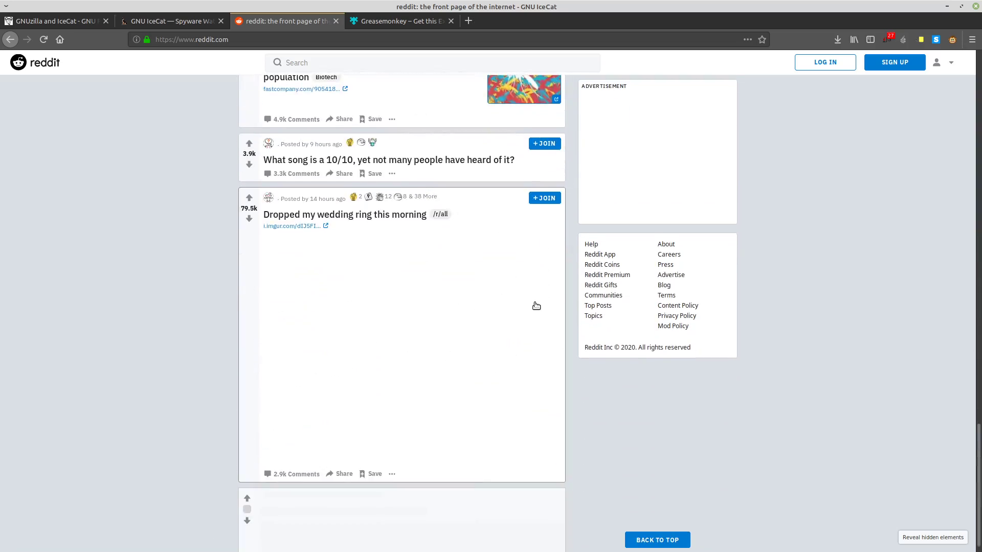
scroll("down", 3)
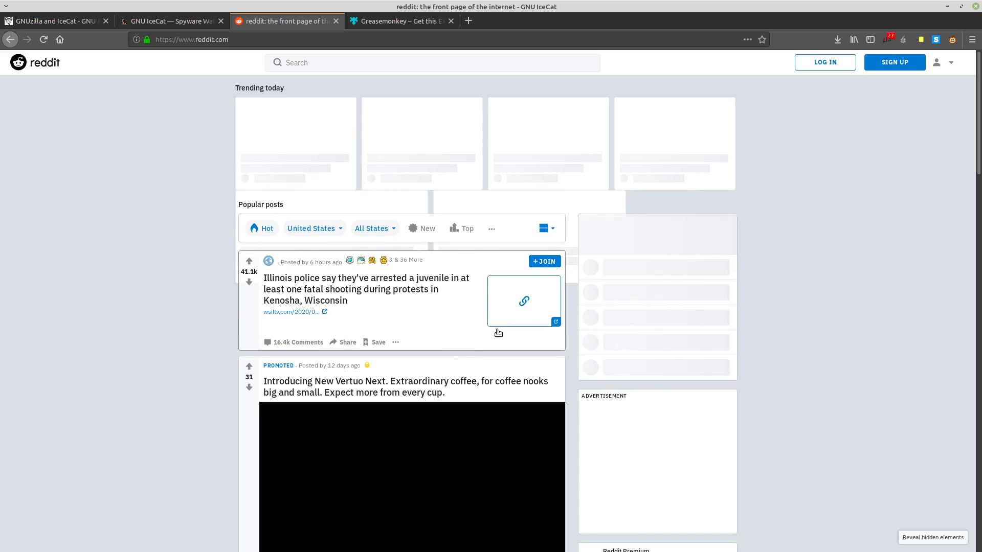
mouse_move(419, 201)
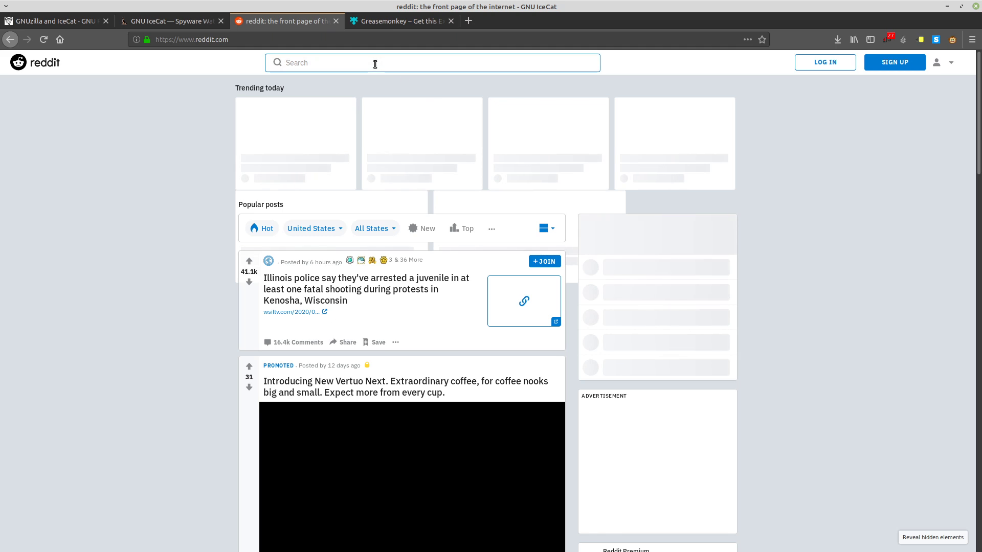
View the Spyware Watchdog and GNUzilla tabs, open the gnuzilla FTP listing in a new tab, then return to Greasemonkey.
left_click(172, 20)
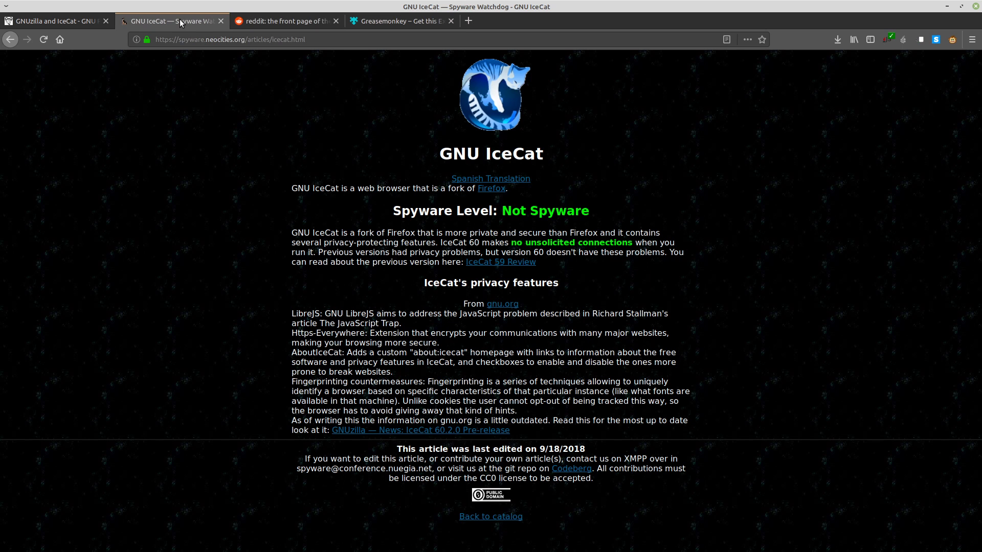
left_click(53, 21)
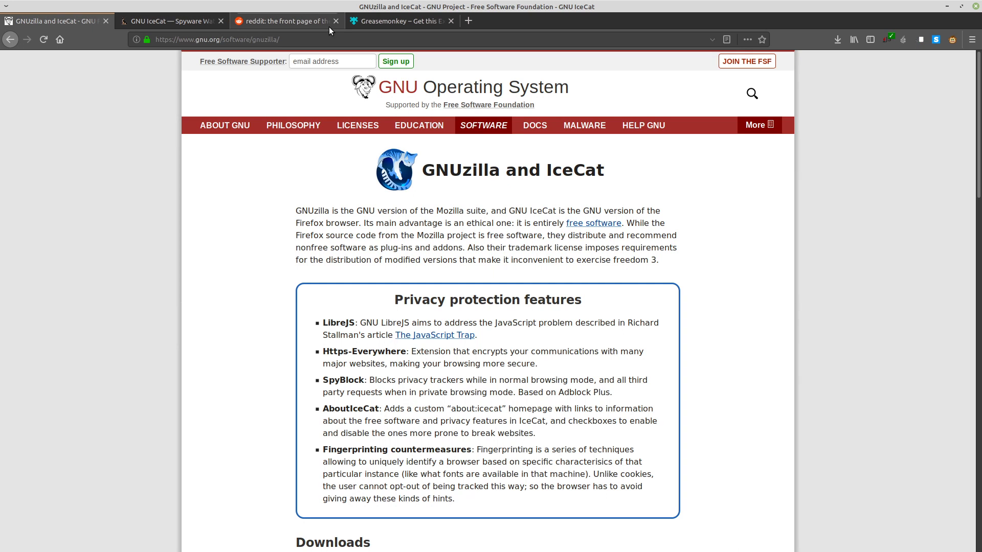
mouse_move(401, 20)
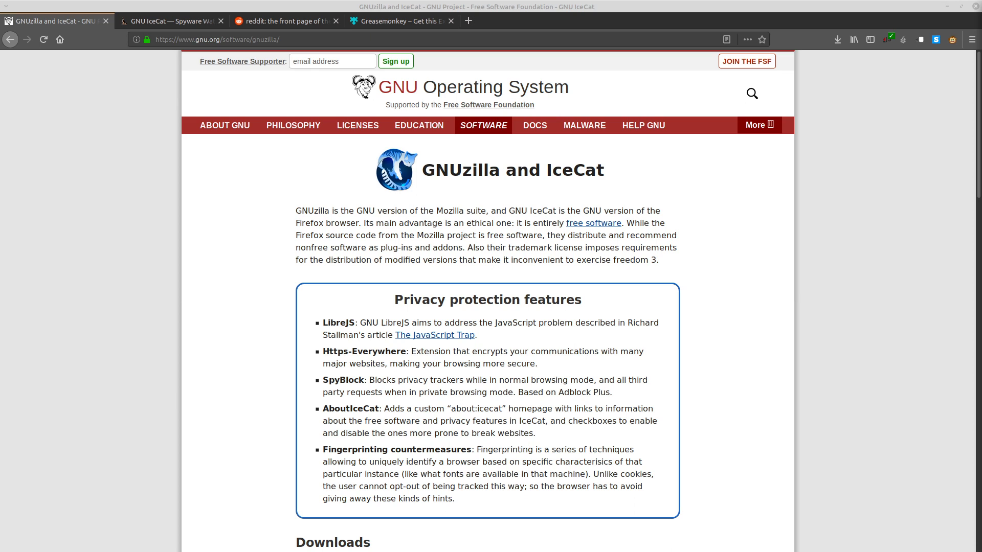
left_click(583, 20)
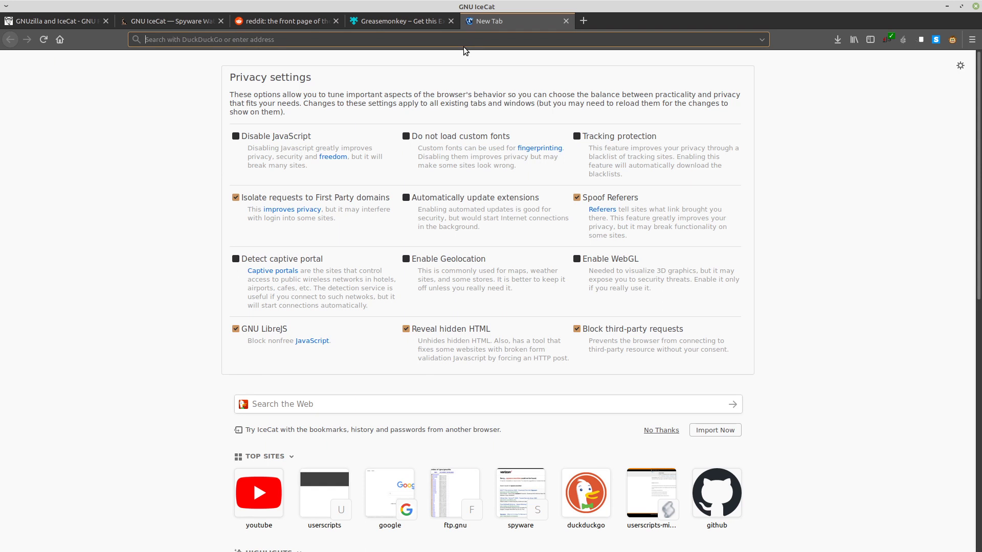
left_click(455, 492)
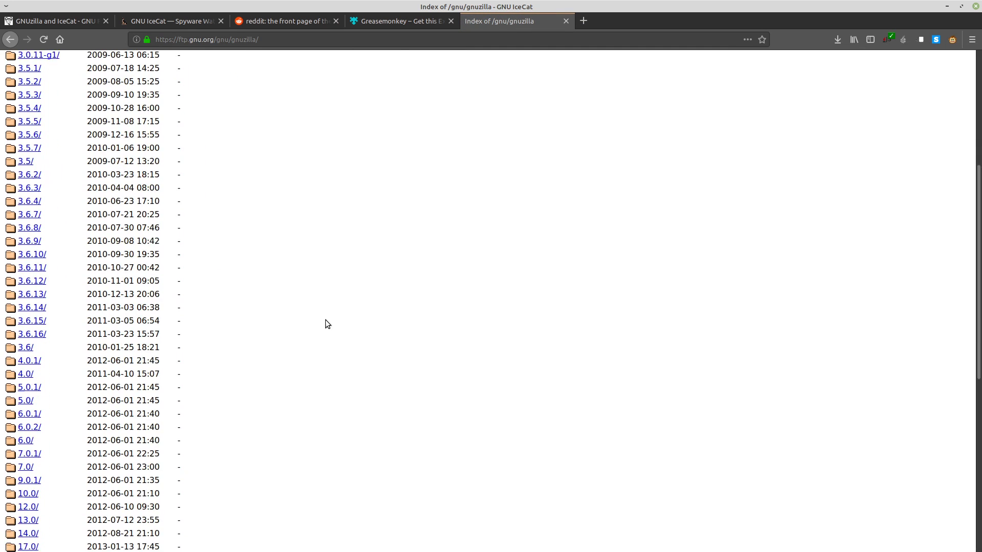
scroll("down", 3)
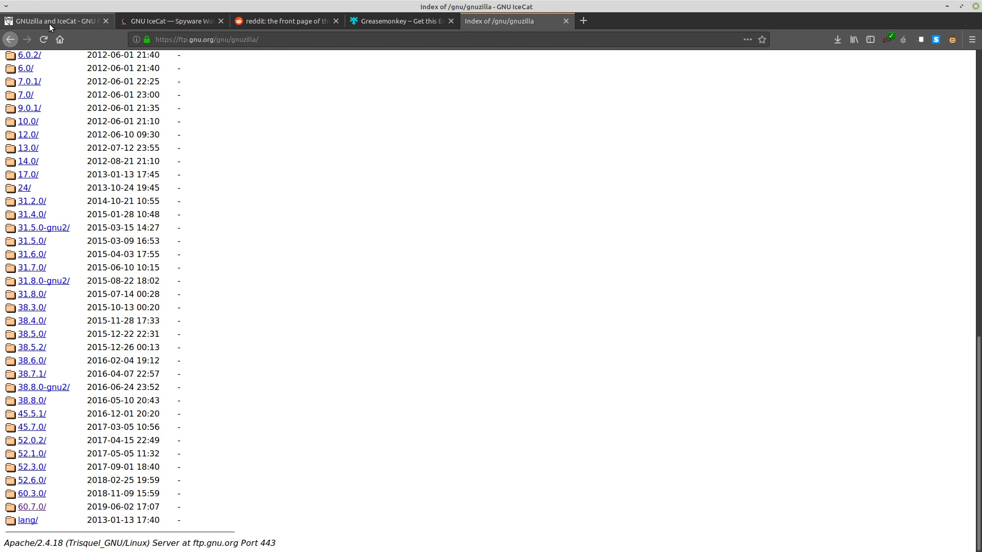
left_click(399, 20)
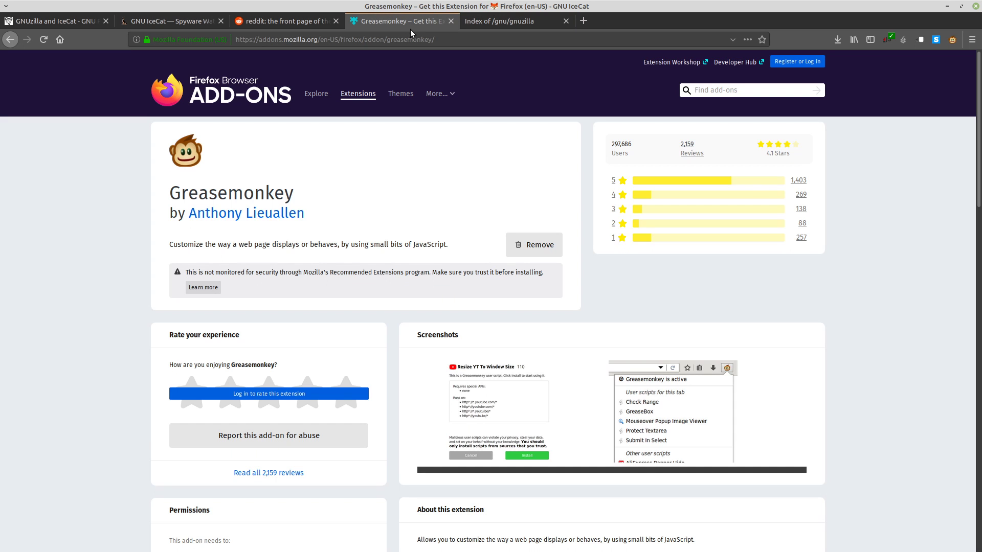
mouse_move(430, 39)
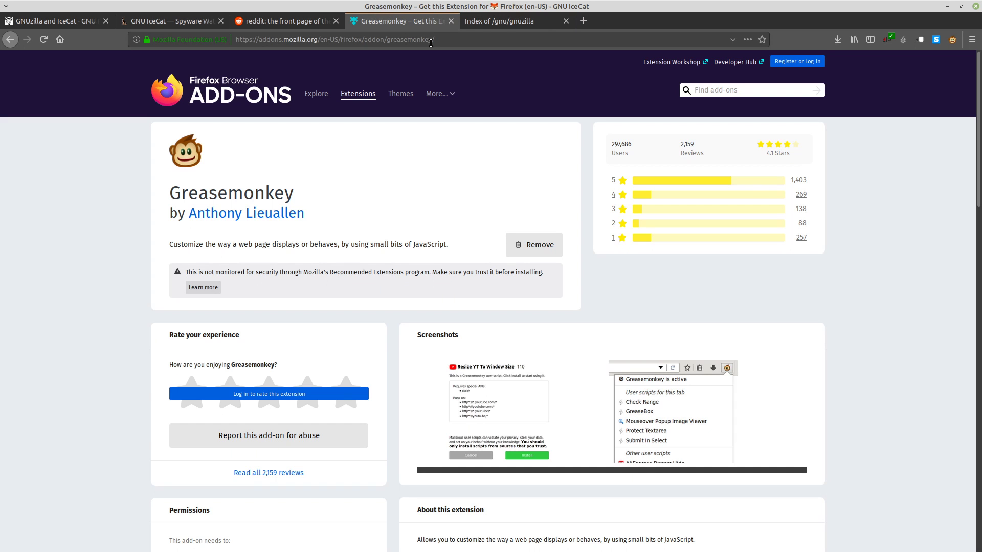